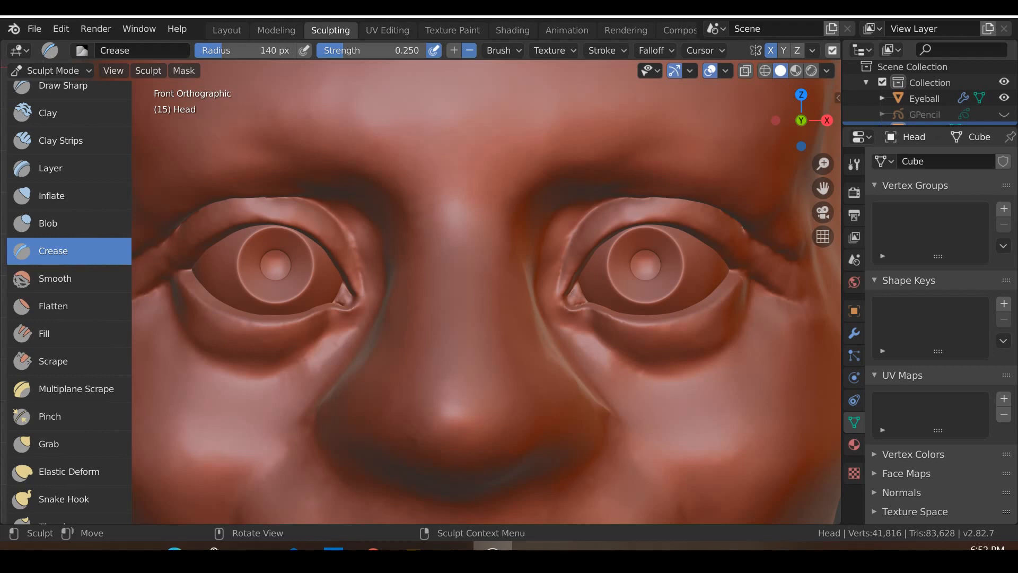
mouse_move(690, 232)
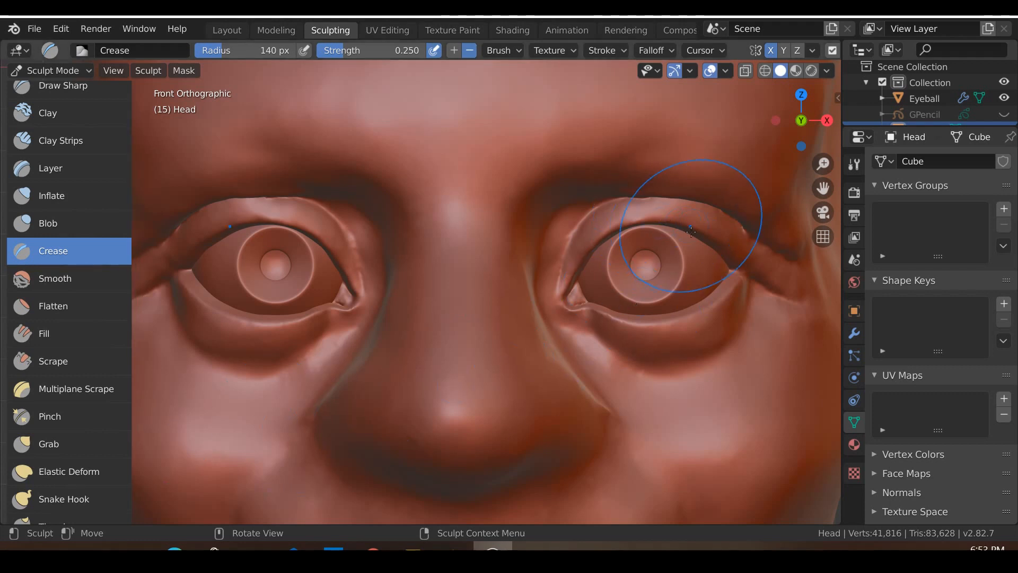
mouse_move(591, 217)
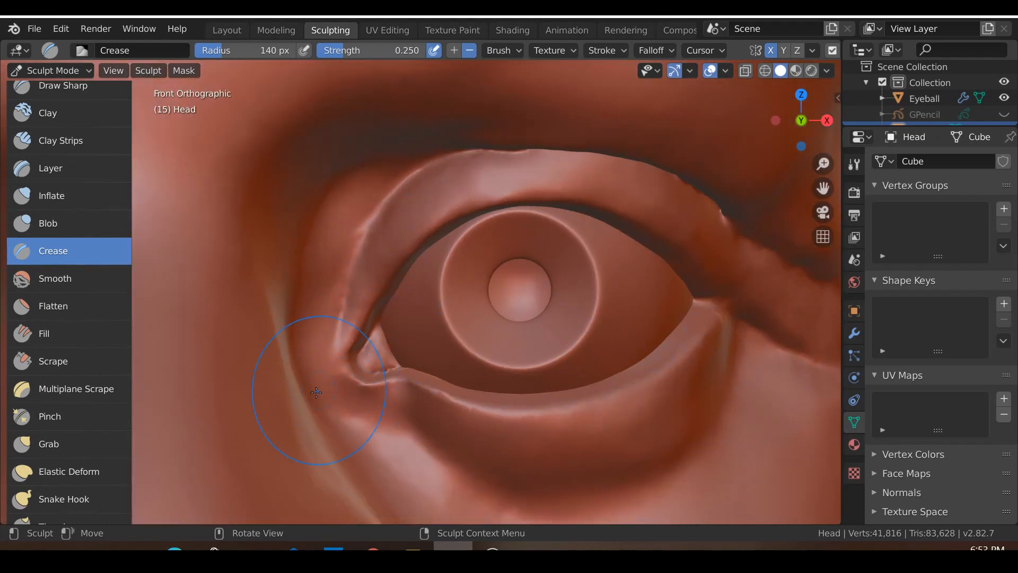
mouse_move(736, 299)
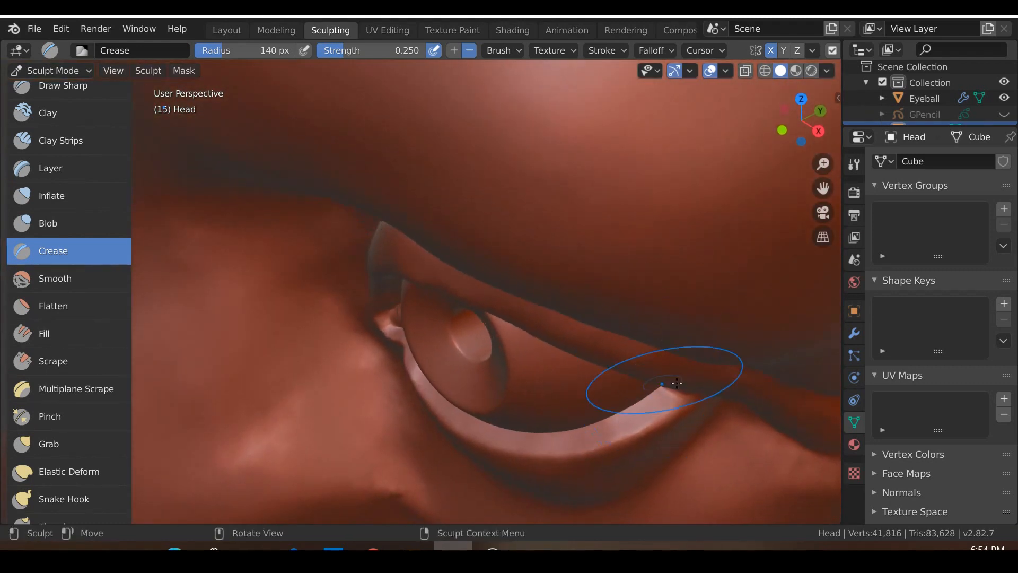
Orbit around the eye to check the creased eyelid folds from below, the side and the front.
drag(675, 383, 611, 383)
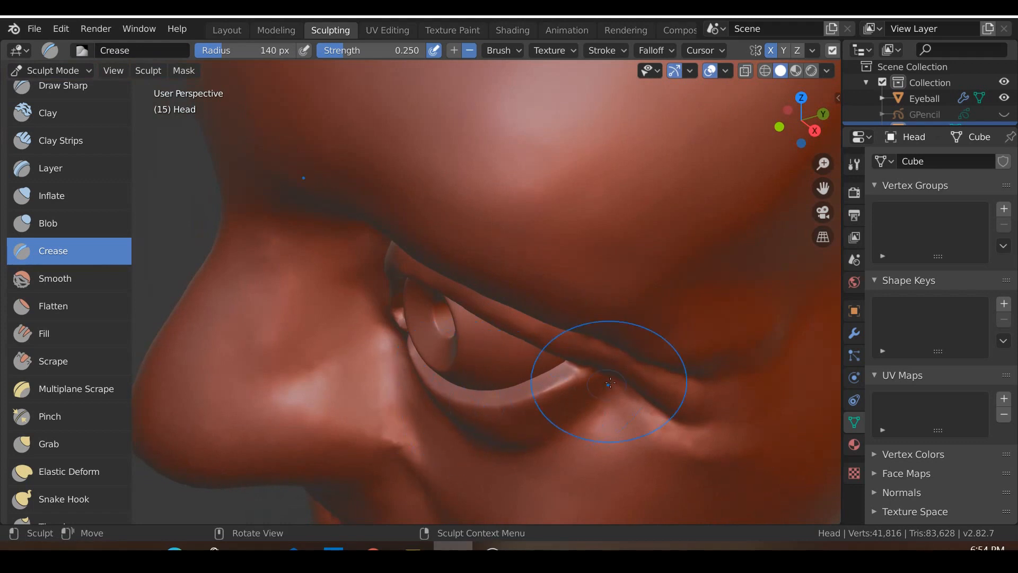
drag(608, 383, 566, 380)
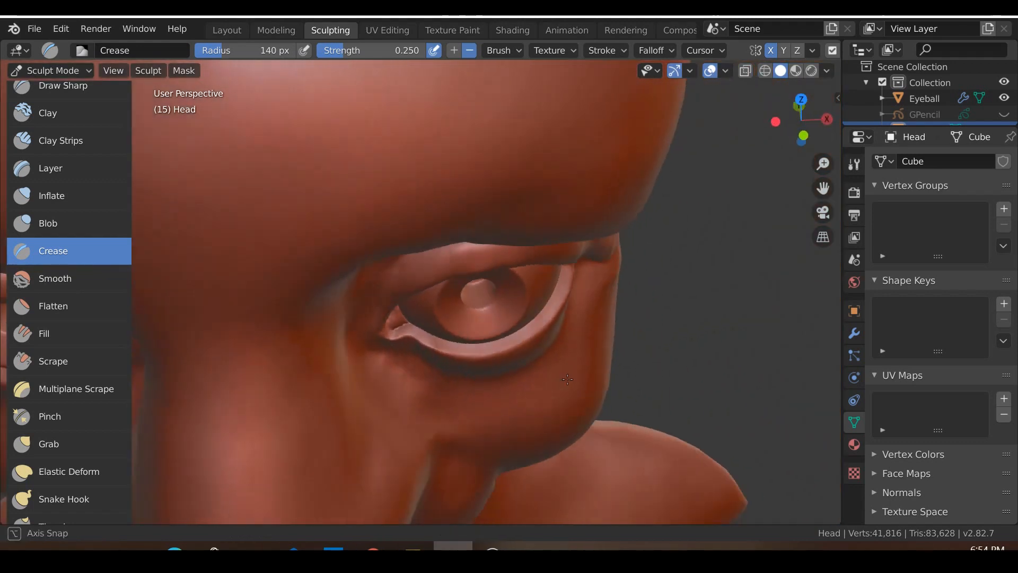
drag(566, 380, 453, 343)
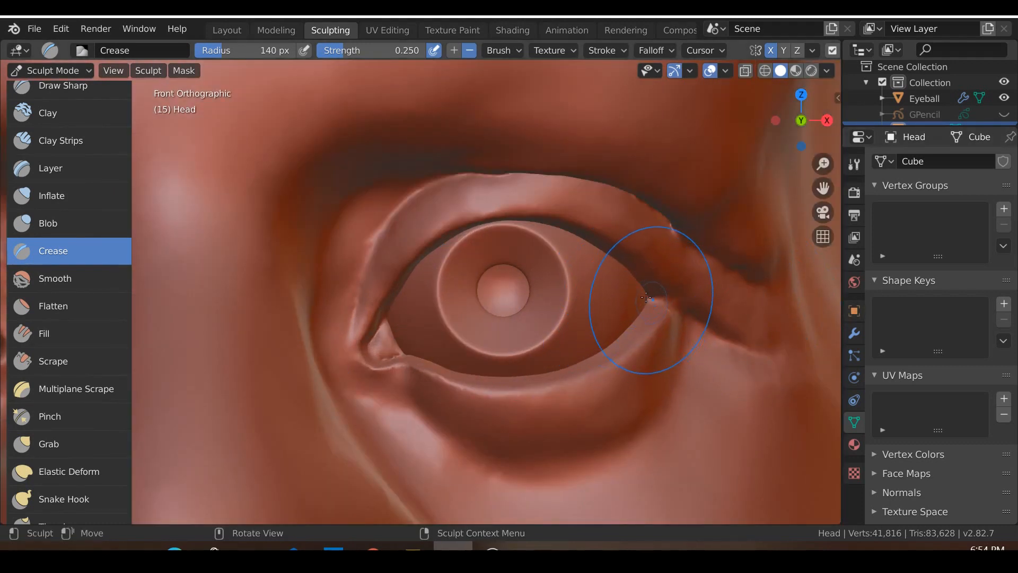
mouse_move(640, 327)
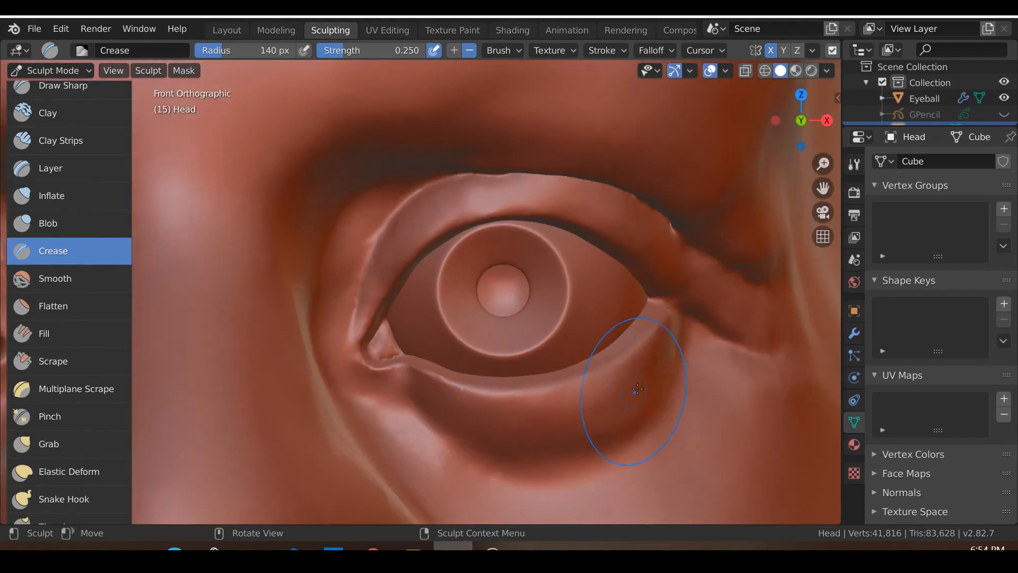
mouse_move(381, 152)
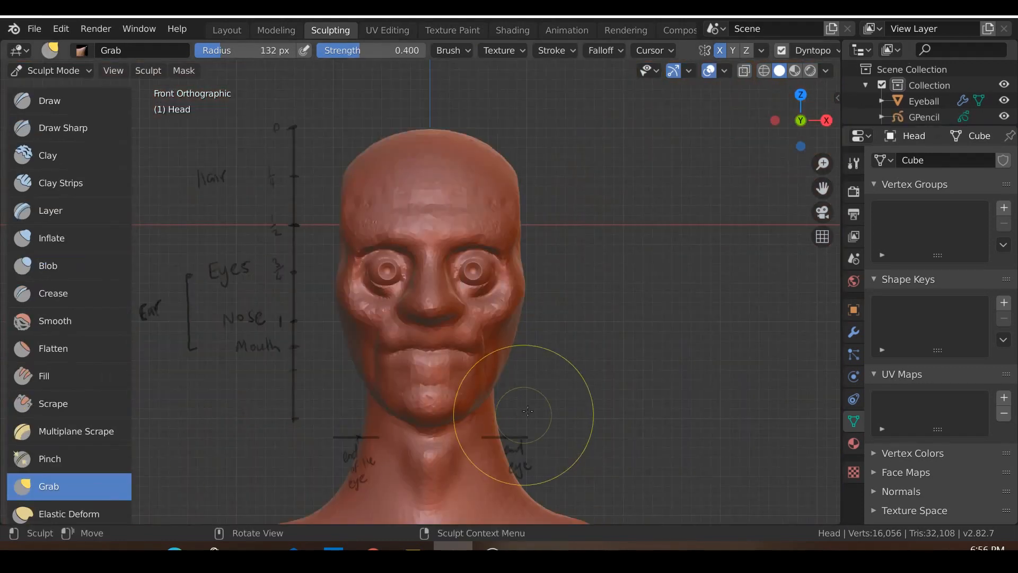
Save the scene as a separate file and move to the Layout workspace with only the eyeballs shown.
click(34, 29)
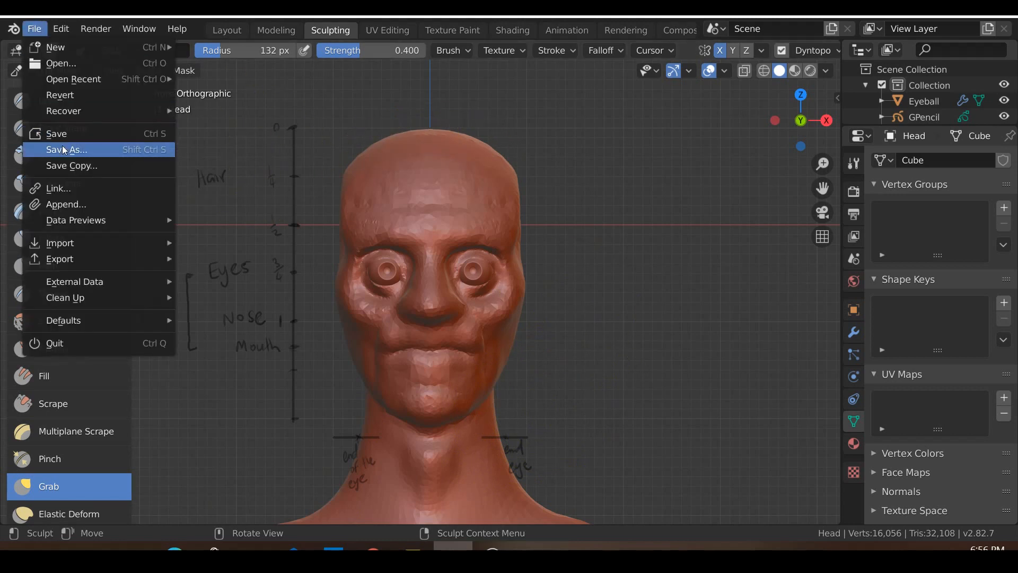
click(67, 149)
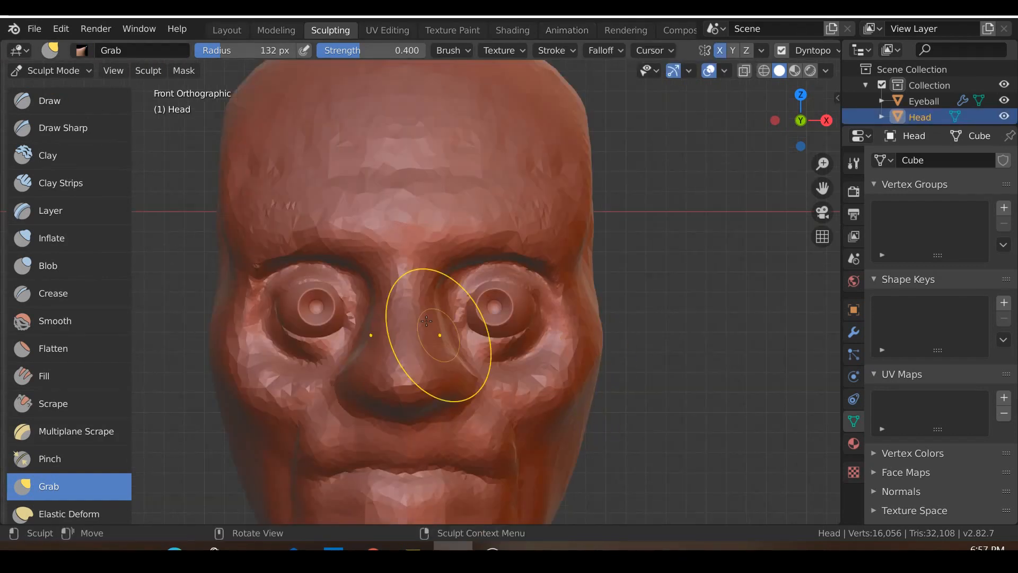
mouse_move(490, 308)
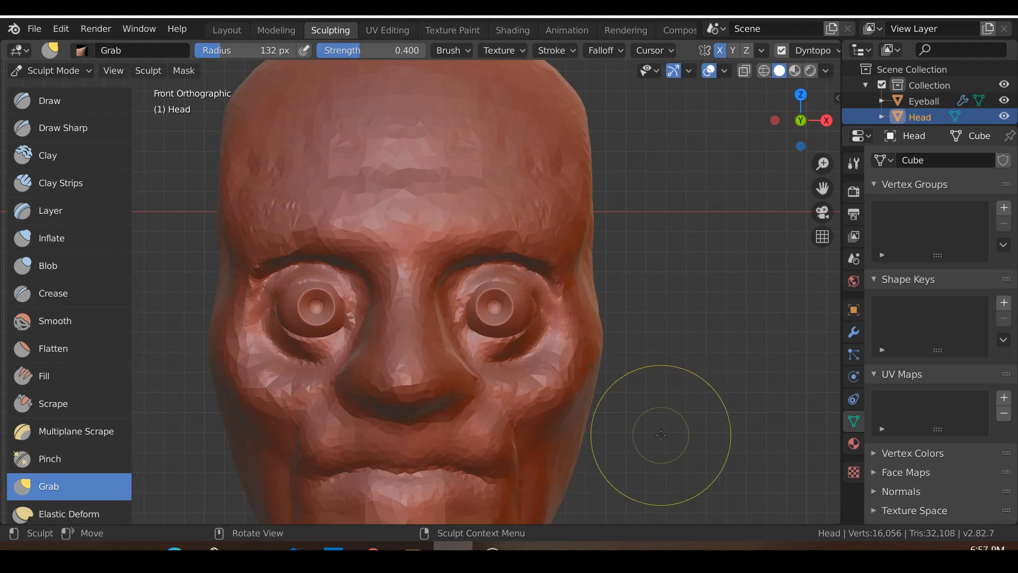
click(227, 30)
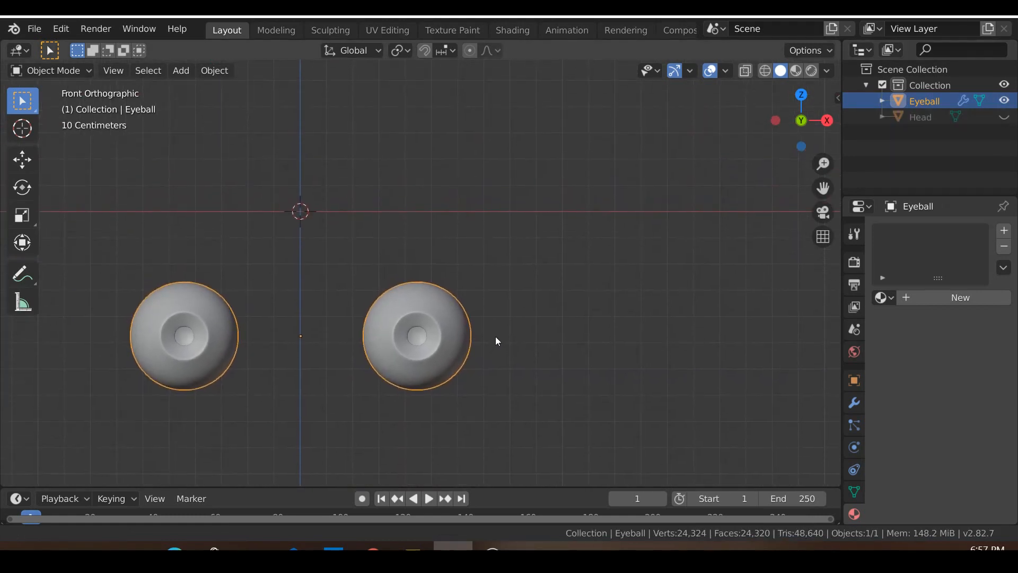
In Edit Mode, box-select the rear half of the eyeball and duplicate it as separate geometry.
key(Tab)
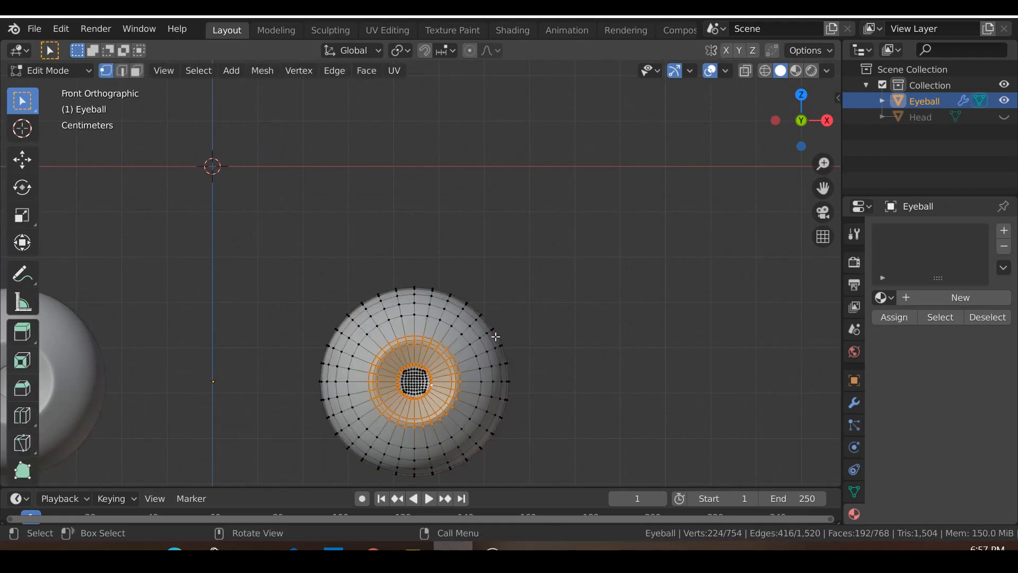
scroll(down, 3)
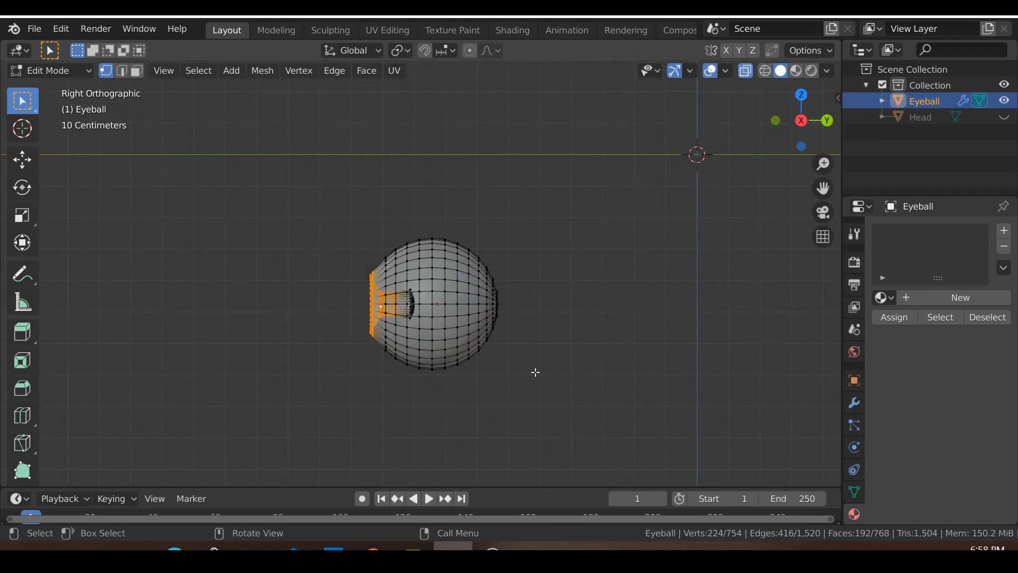
click(198, 70)
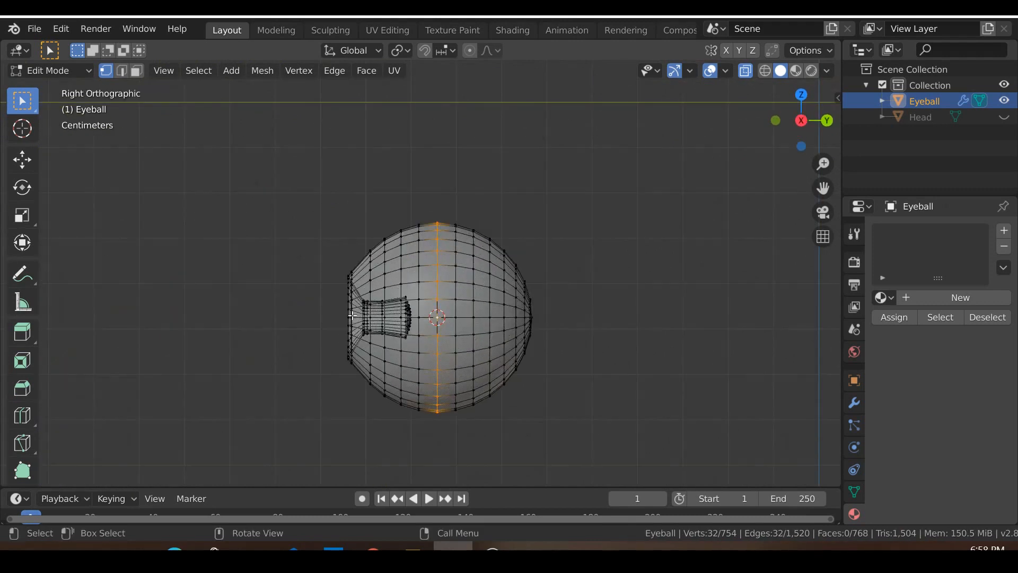
key(a)
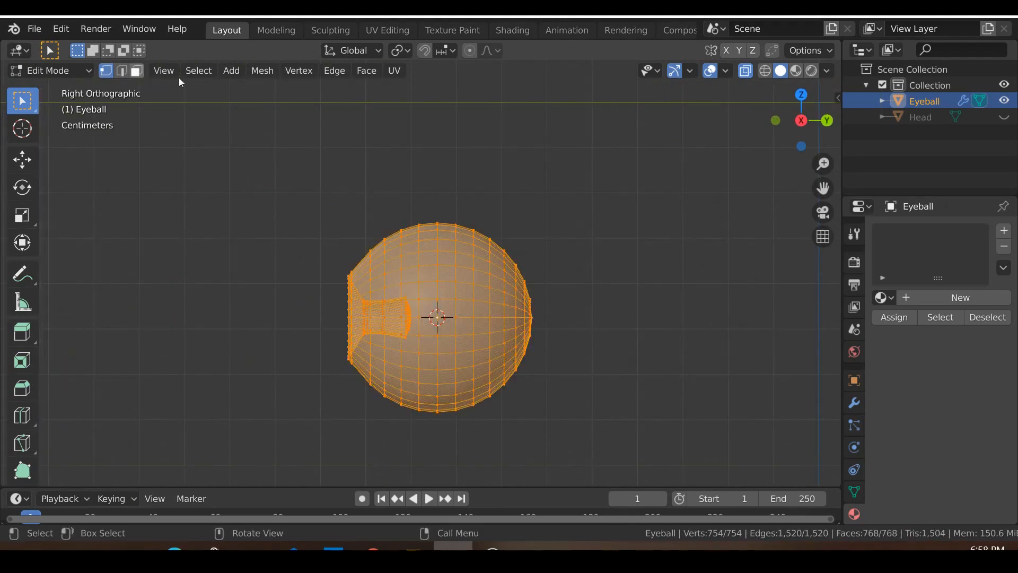
click(433, 202)
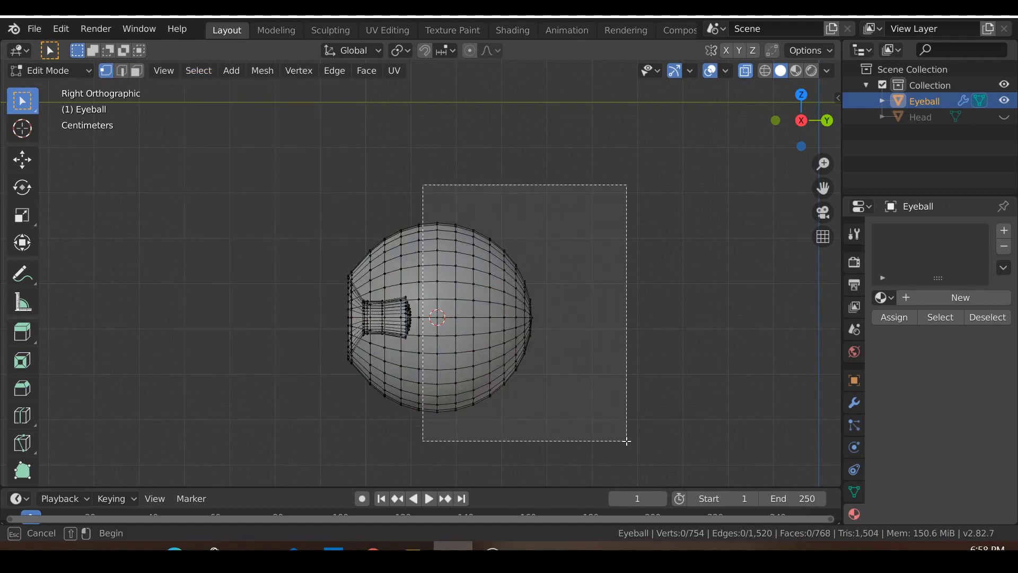
drag(422, 185, 627, 444)
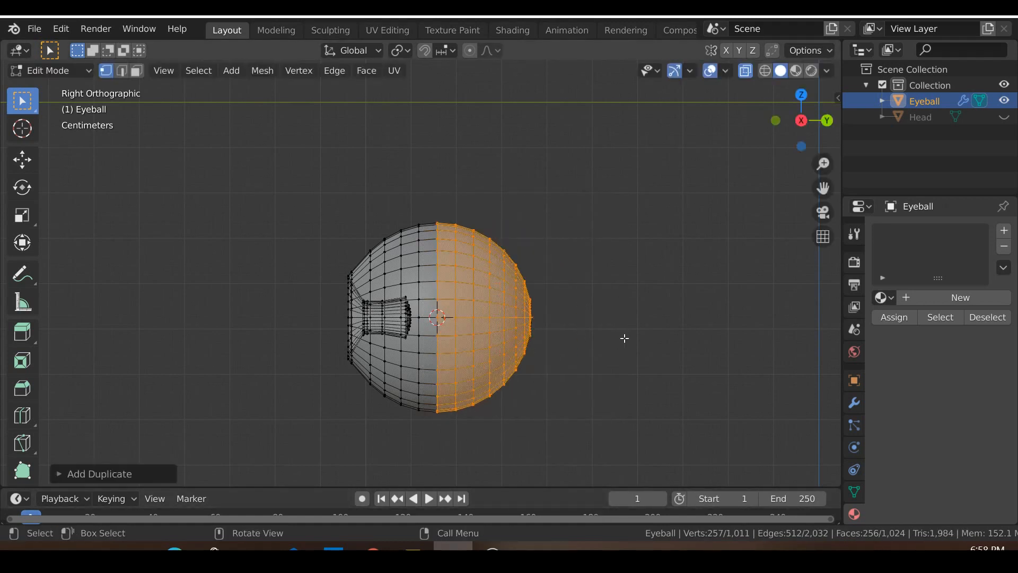
Rotate the duplicated half 90° over the eyeball about a changed pivot and scale it slightly larger.
key(r)
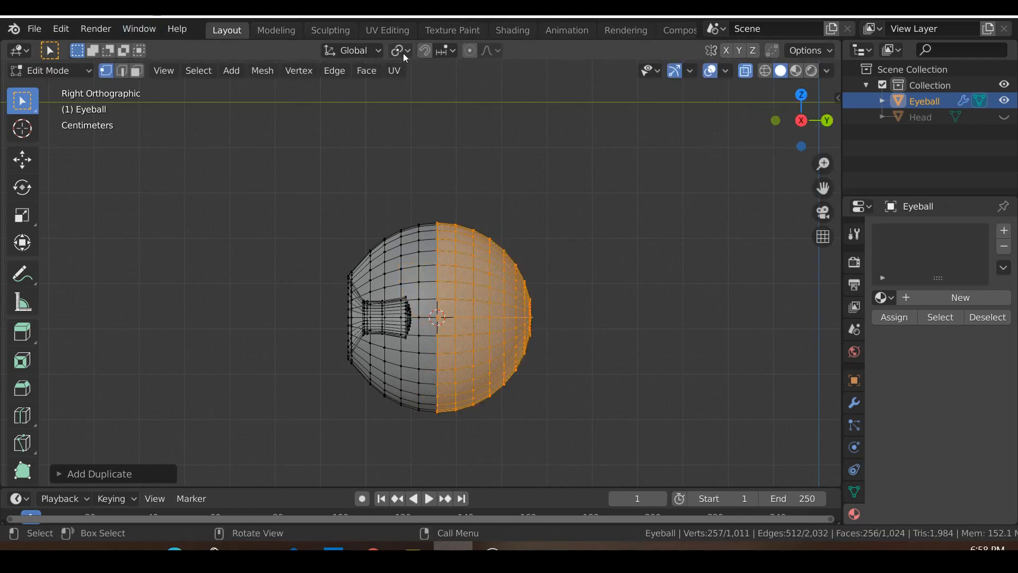
click(396, 50)
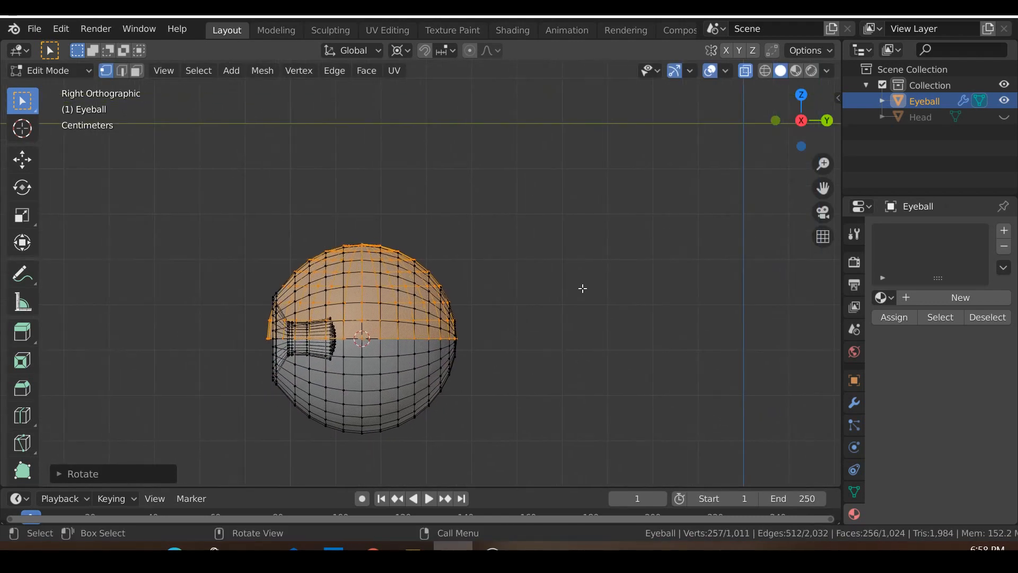
key(s)
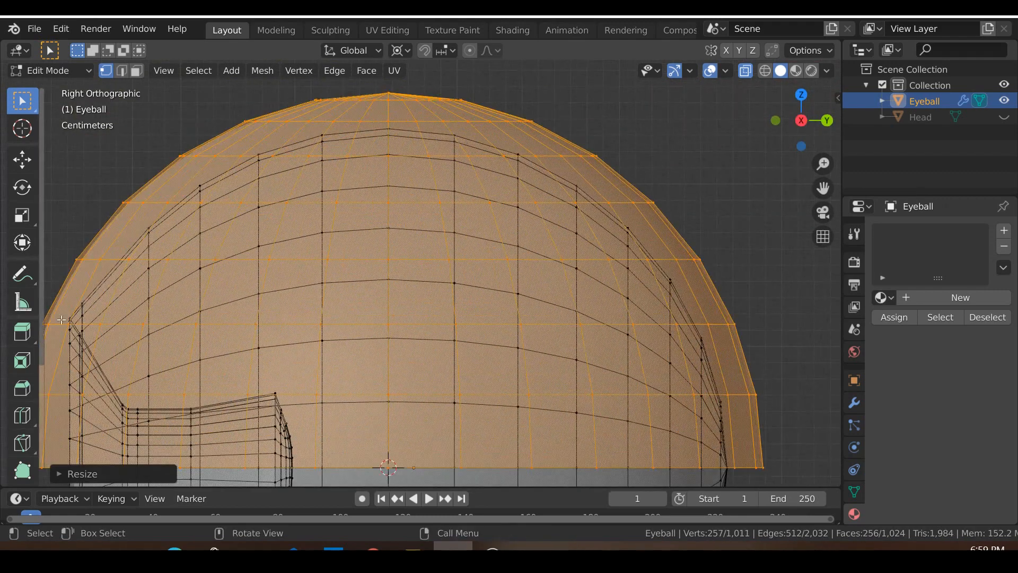
scroll(down, 3)
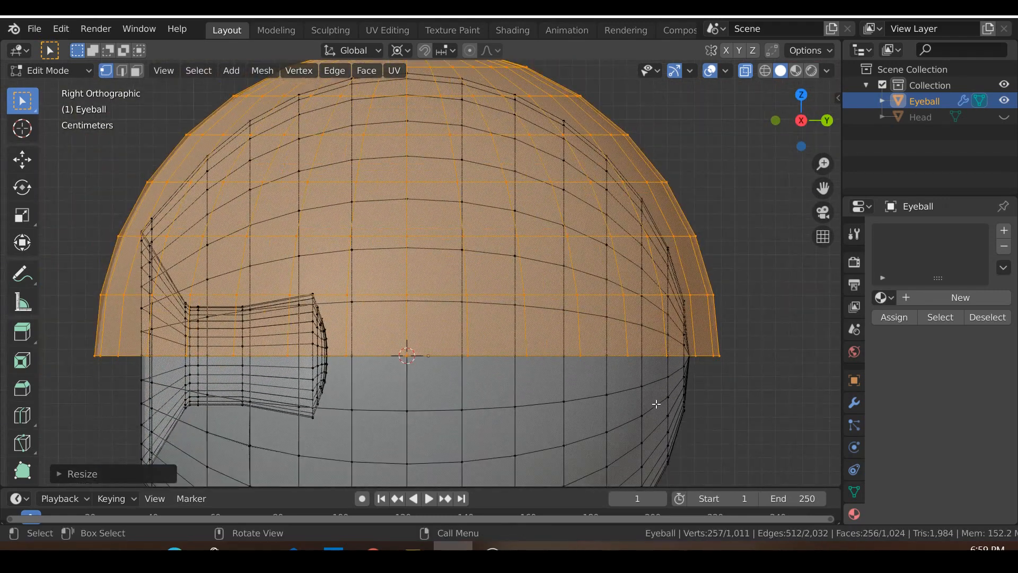
scroll(down, 3)
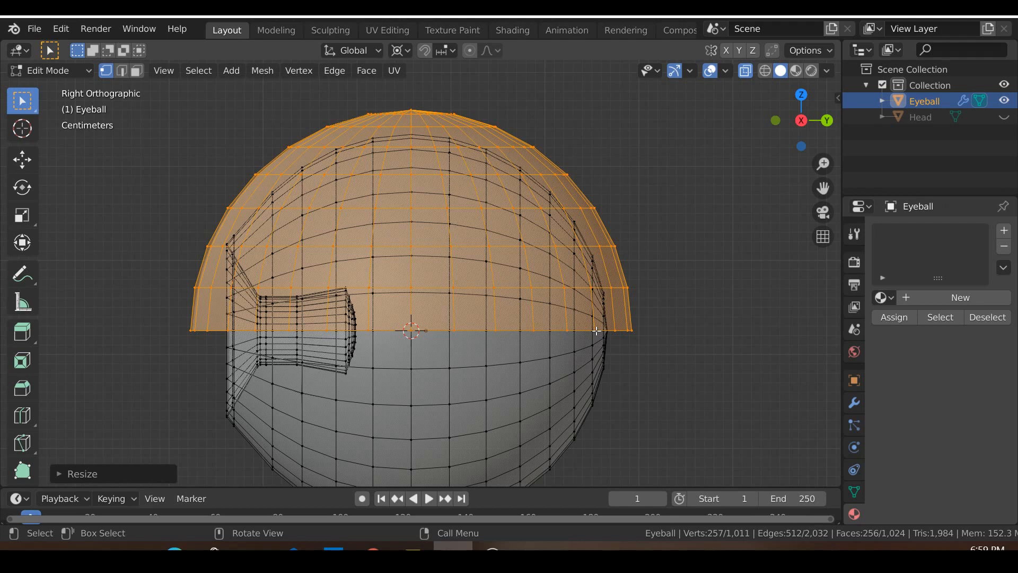
click(608, 326)
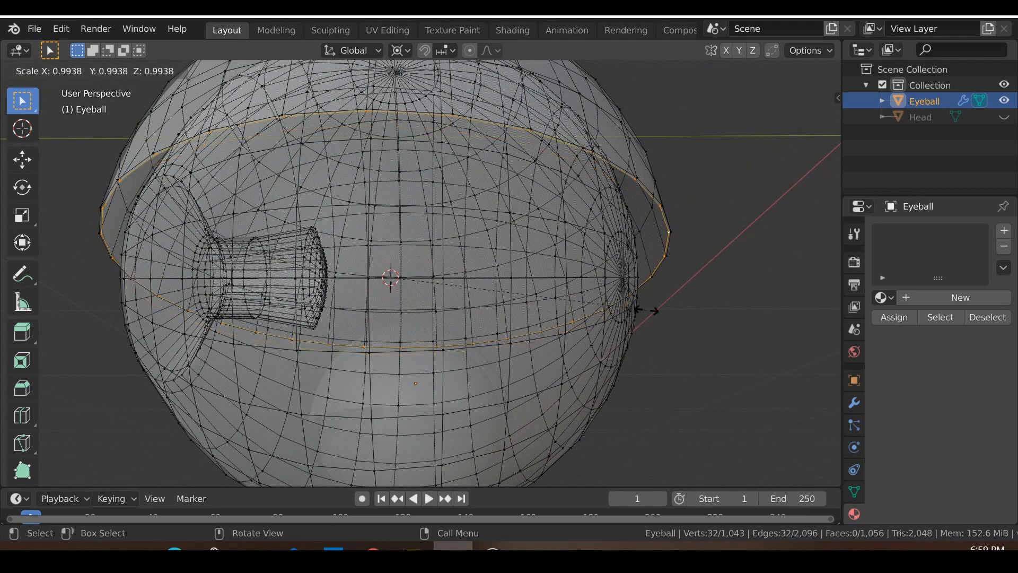
Shrink and extrude the cap's lower rim into a short lip, then select the whole linked eyelid piece.
drag(649, 311, 611, 309)
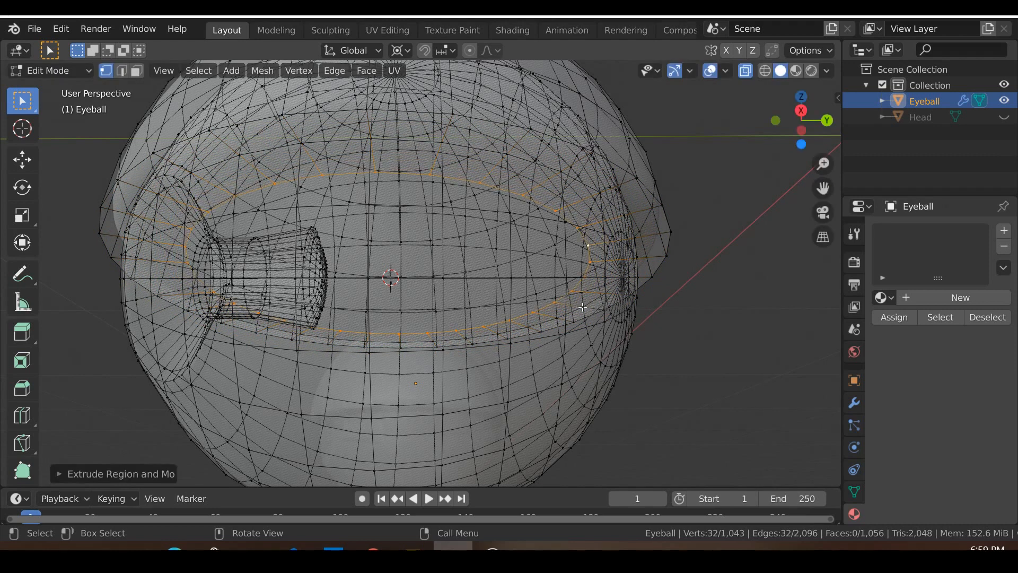
key(KP_1)
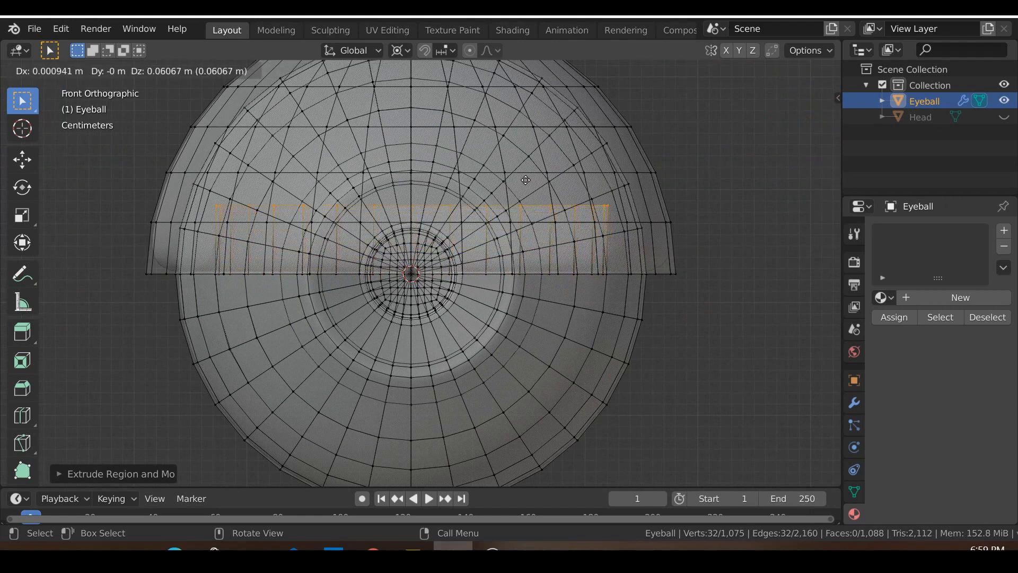
key(s)
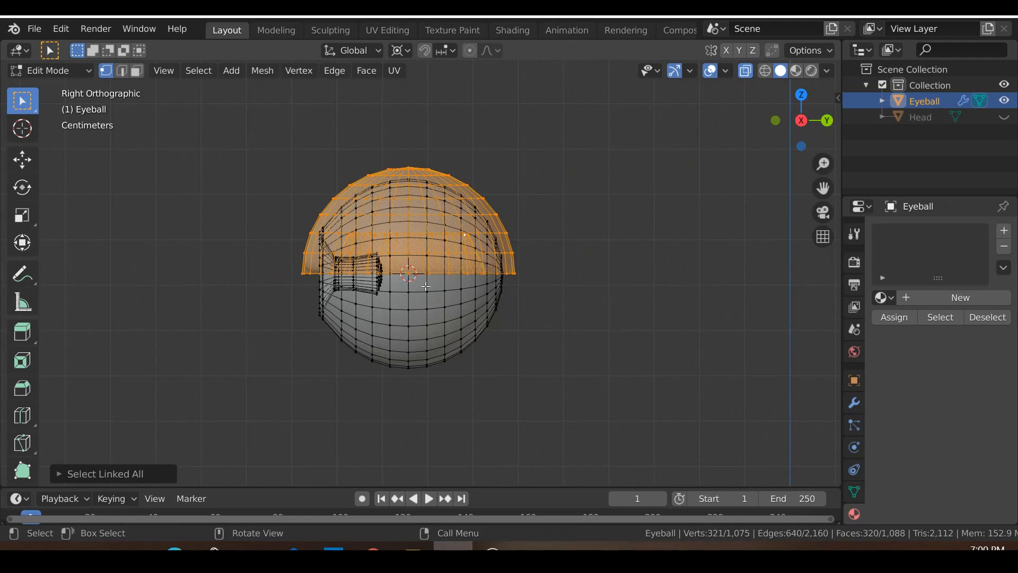
mouse_move(455, 290)
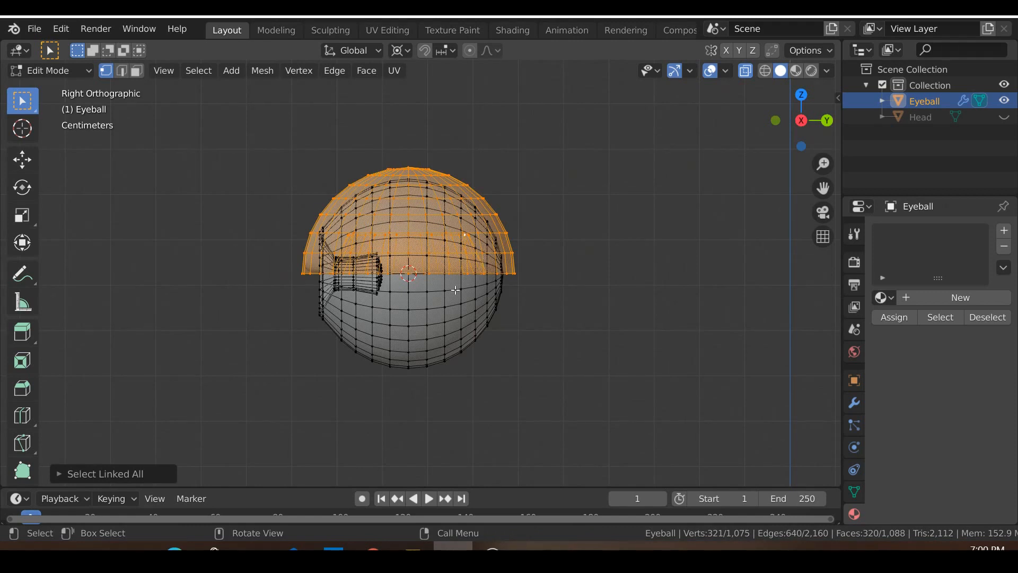
Separate the selected eyelid faces into a new object, Eyeball.001, and select it.
key(p)
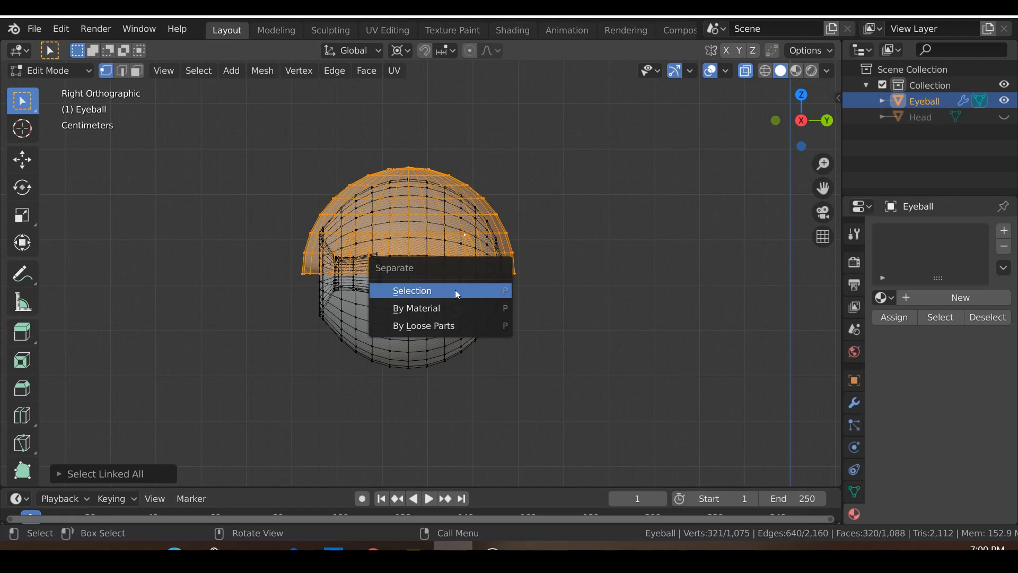
click(412, 291)
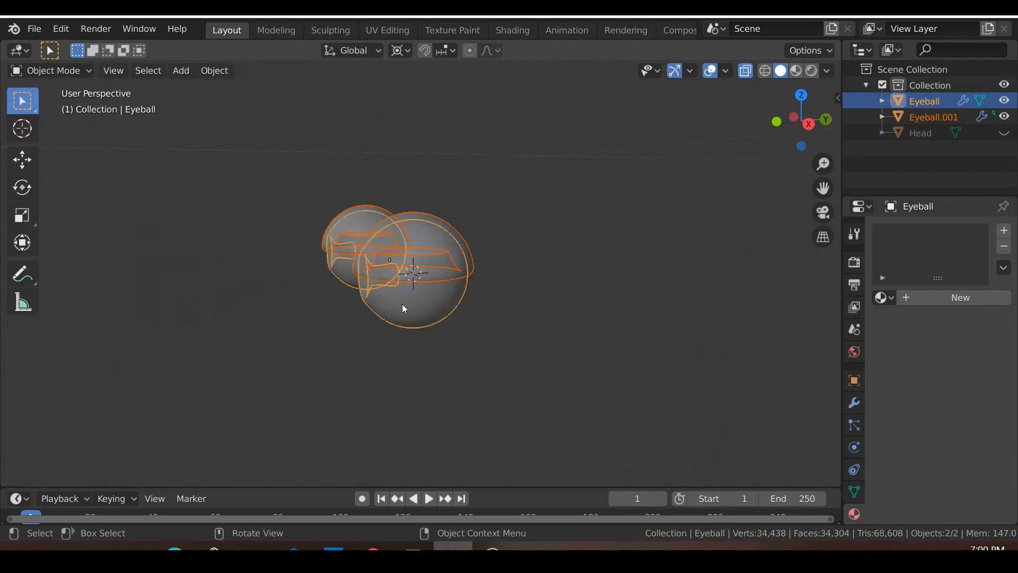
click(933, 117)
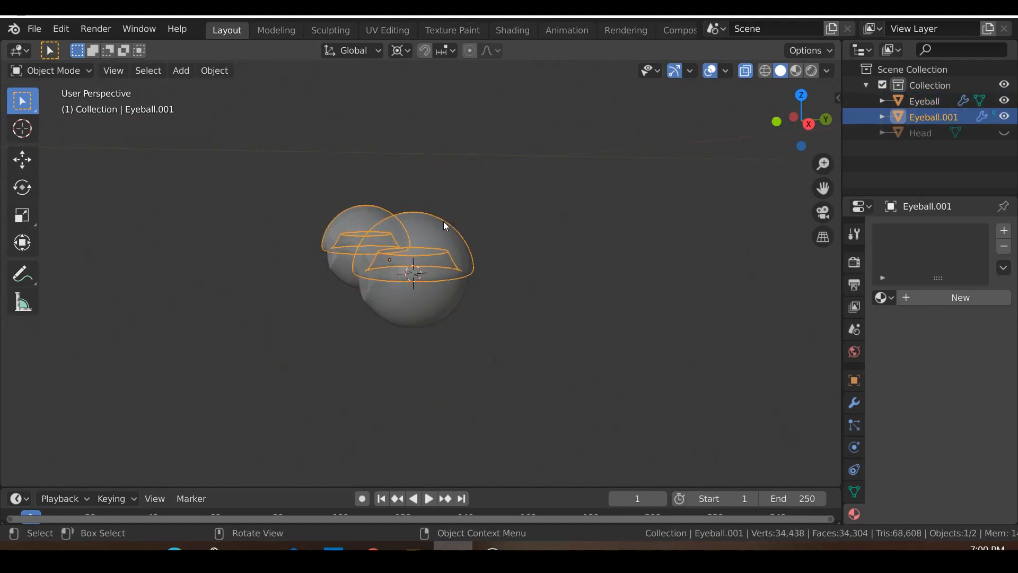
Isolate the shell, show its modifiers and rename the Eyeball.001 object to Eyelids.
key(Tab)
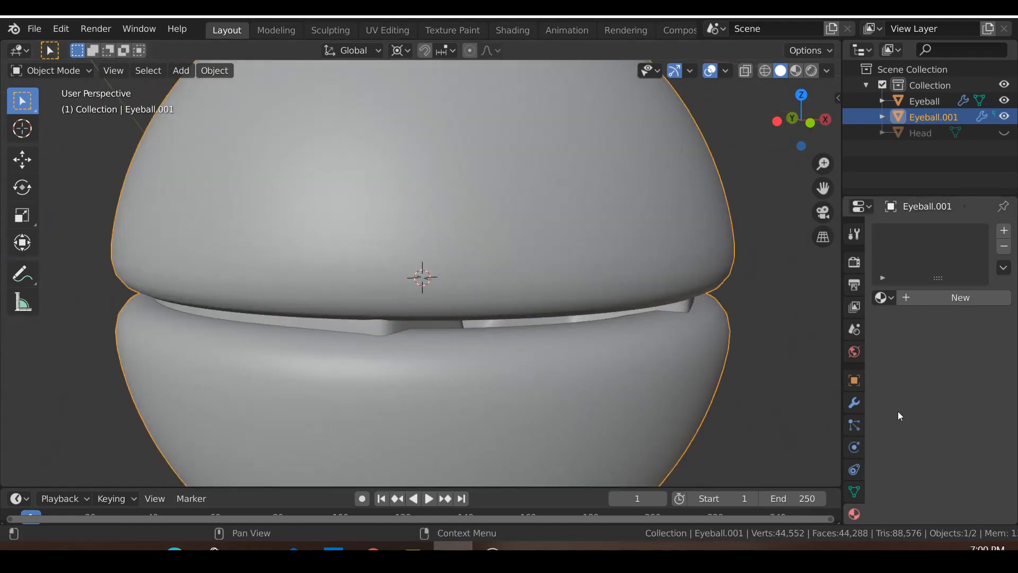
click(853, 403)
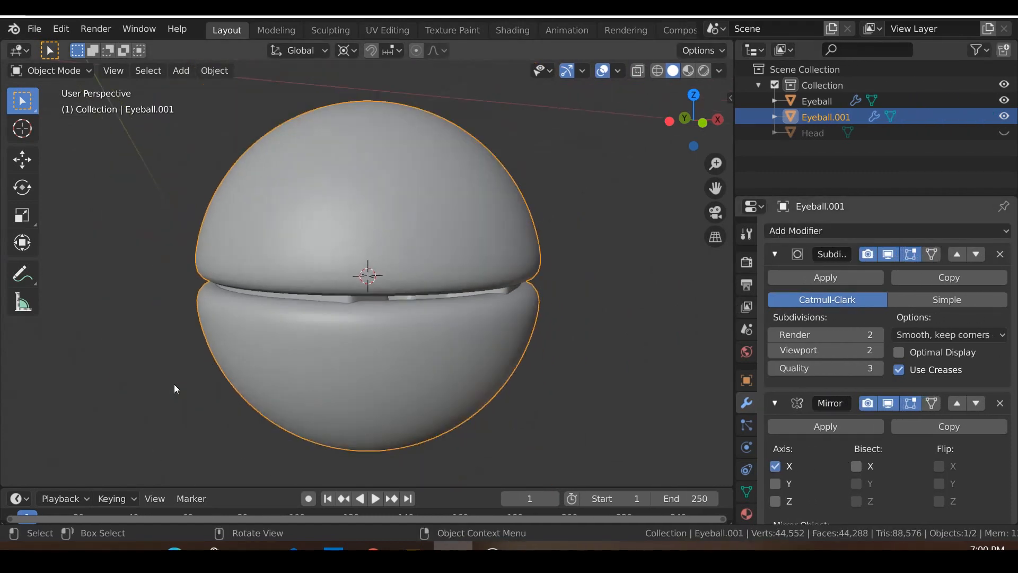
scroll(down, 3)
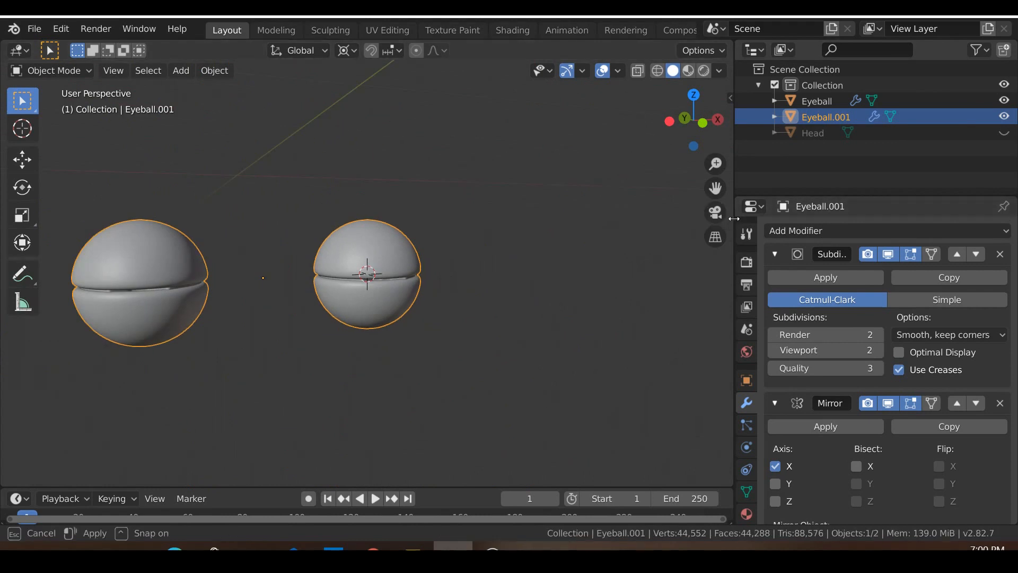
double_click(827, 117)
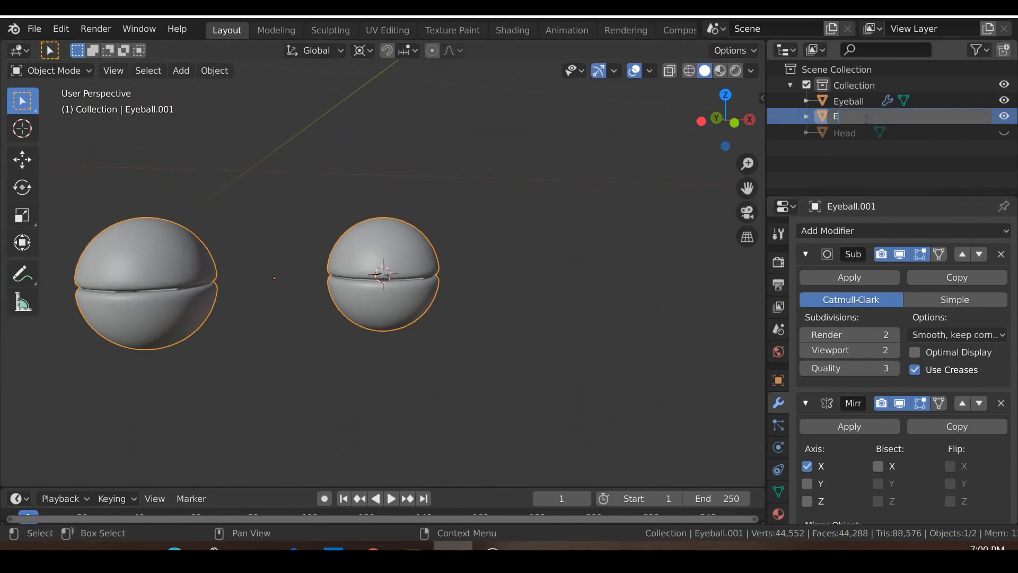
text(Eyelids)
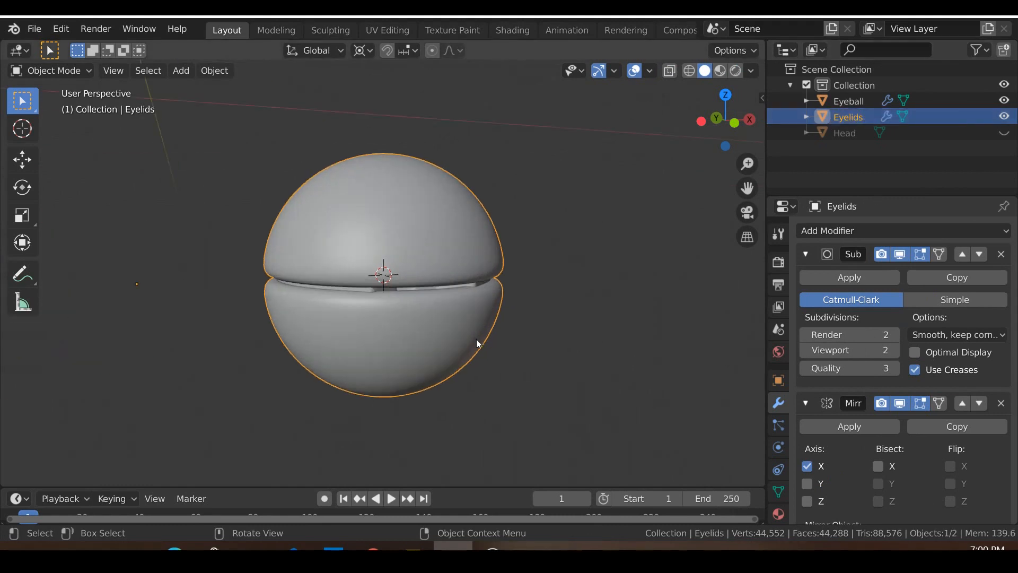
Edit the Eyelids mesh, then unhide the head and face it front-on with lidded eyeballs in the sockets.
key(Tab)
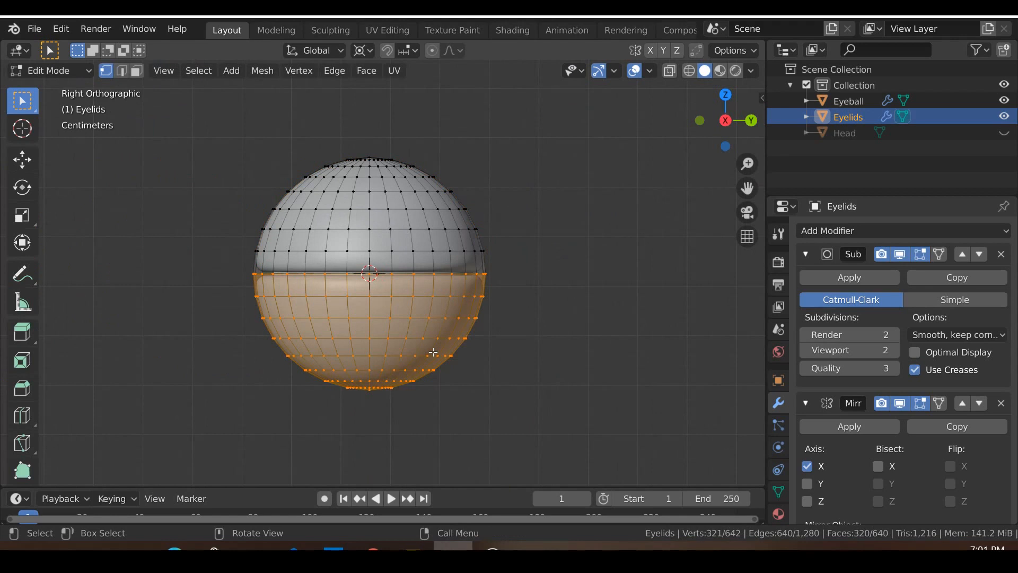
key(r)
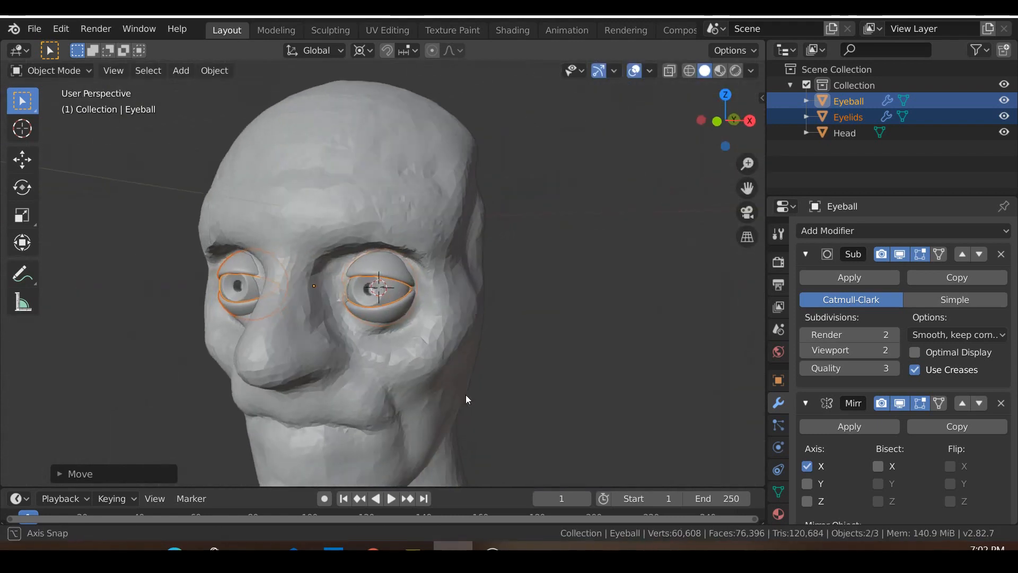
drag(465, 400, 407, 403)
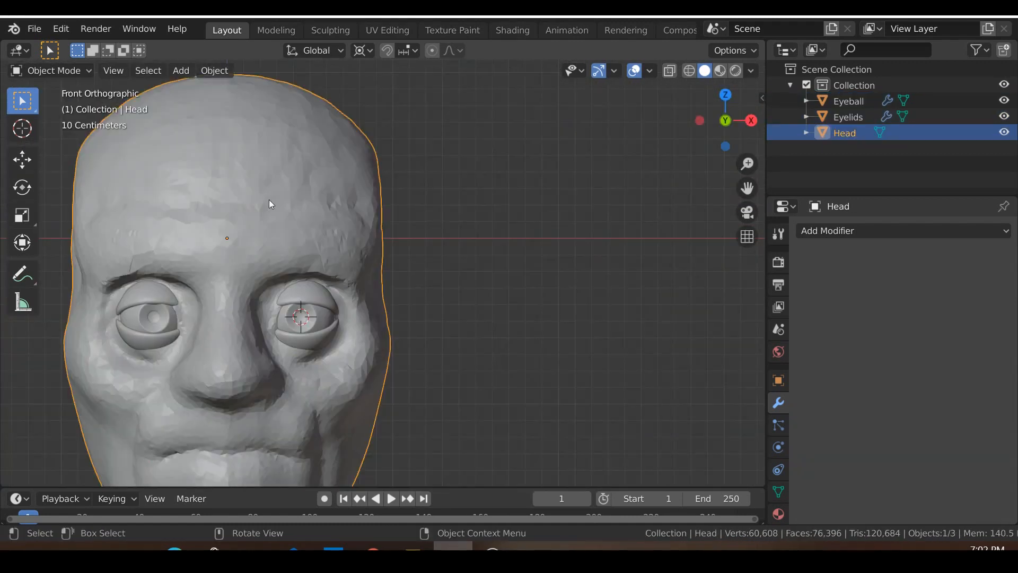
With the Clay Strips brush, build up skin over the upper lid, inner and outer eye corners and brow.
click(330, 30)
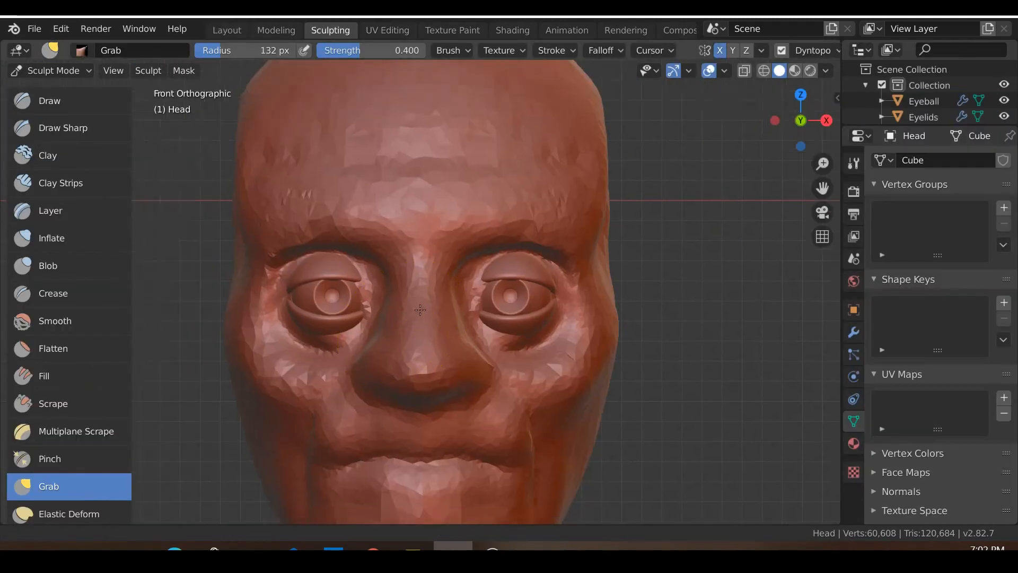
click(60, 182)
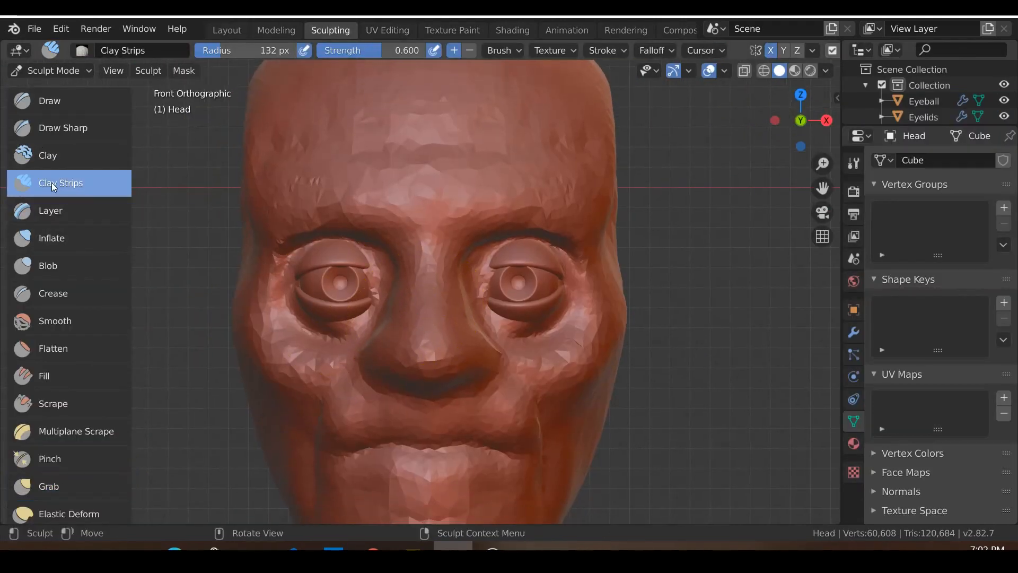
scroll(up, 3)
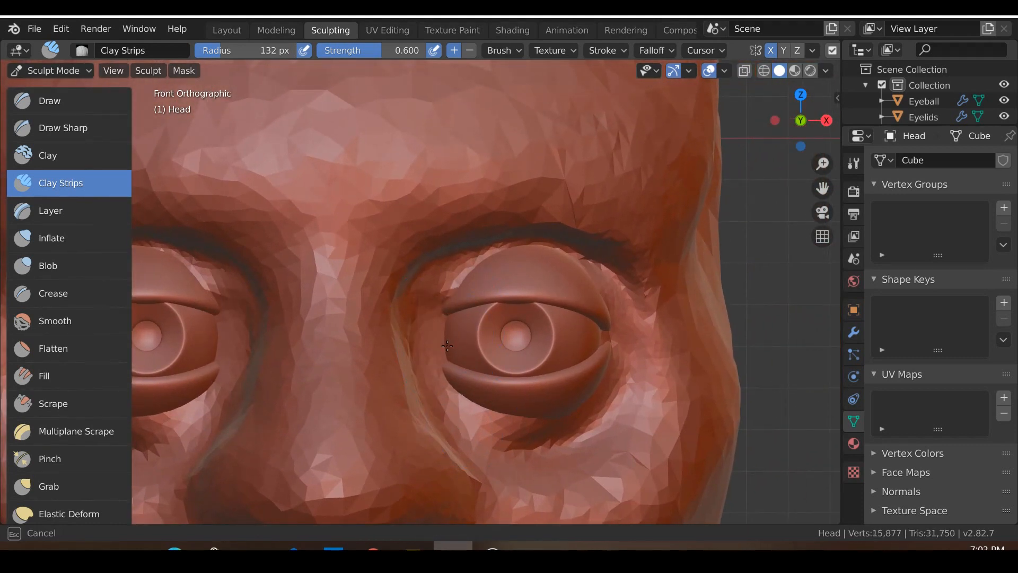
drag(447, 344, 448, 285)
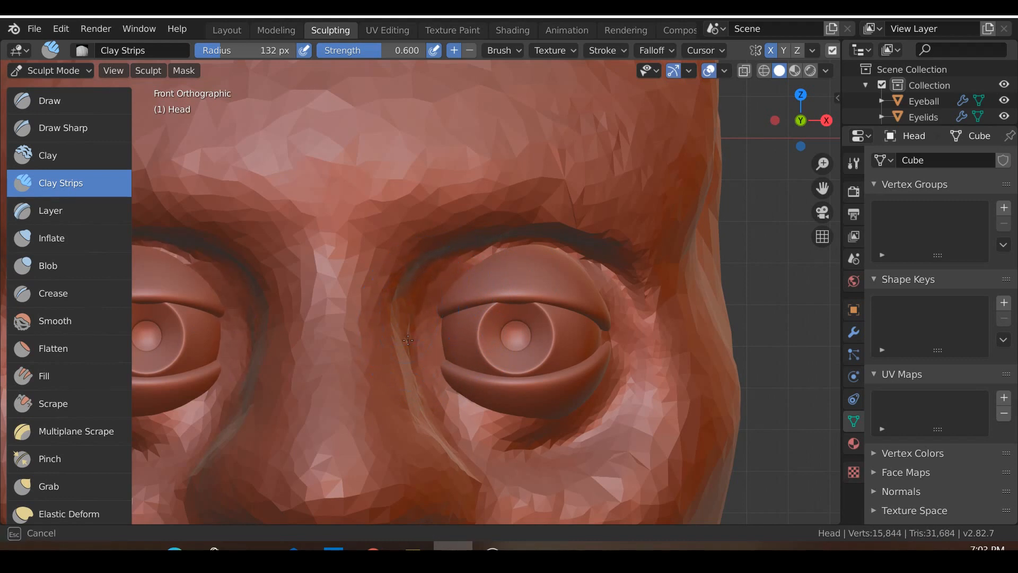
drag(410, 337, 444, 334)
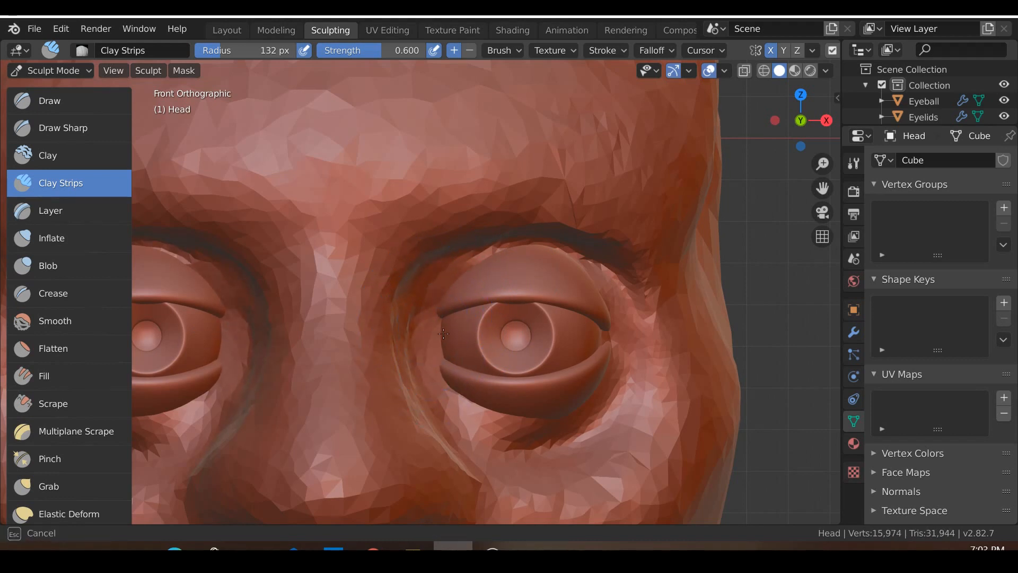
drag(441, 334, 432, 302)
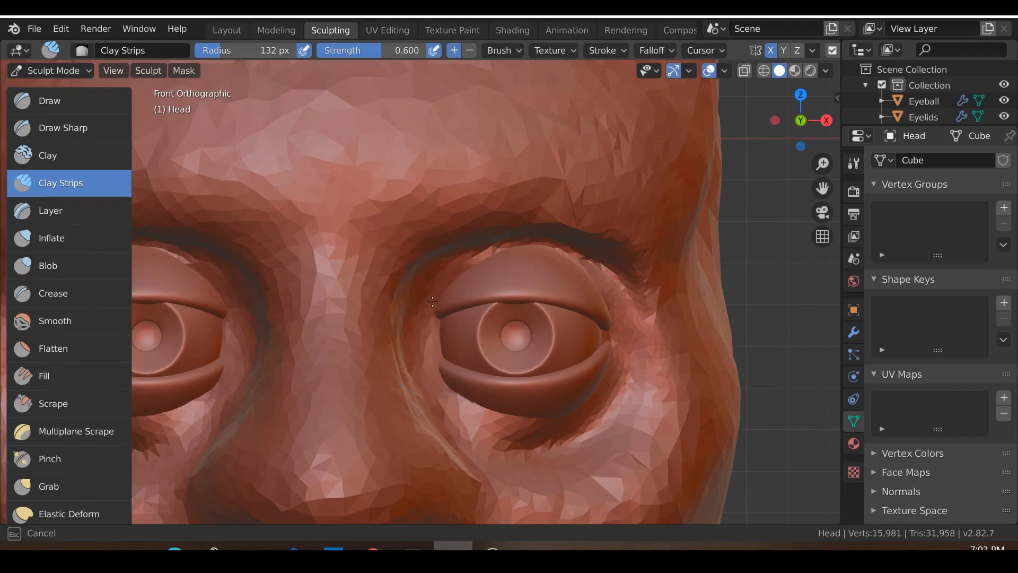
drag(432, 302, 558, 255)
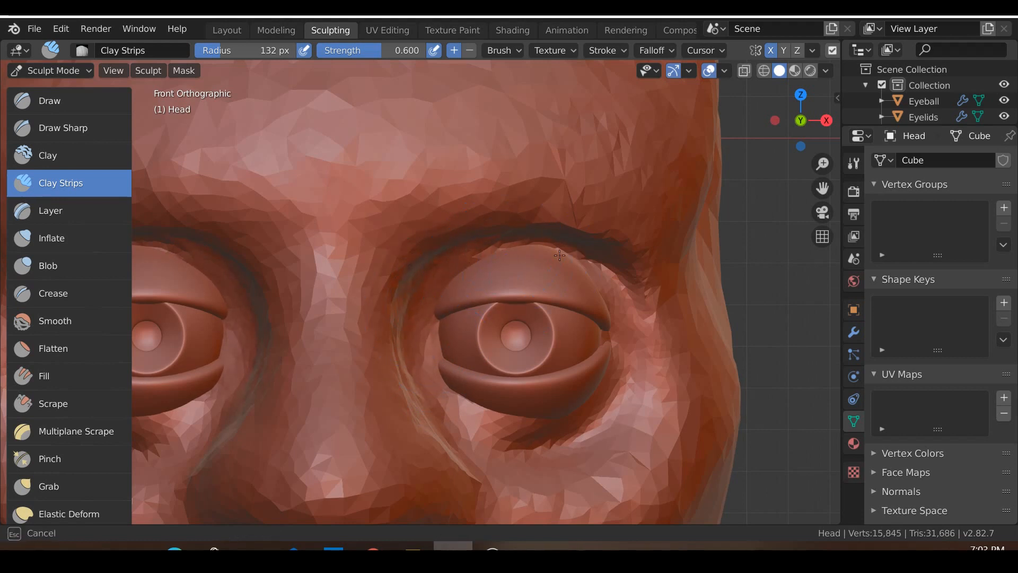
drag(560, 256, 607, 324)
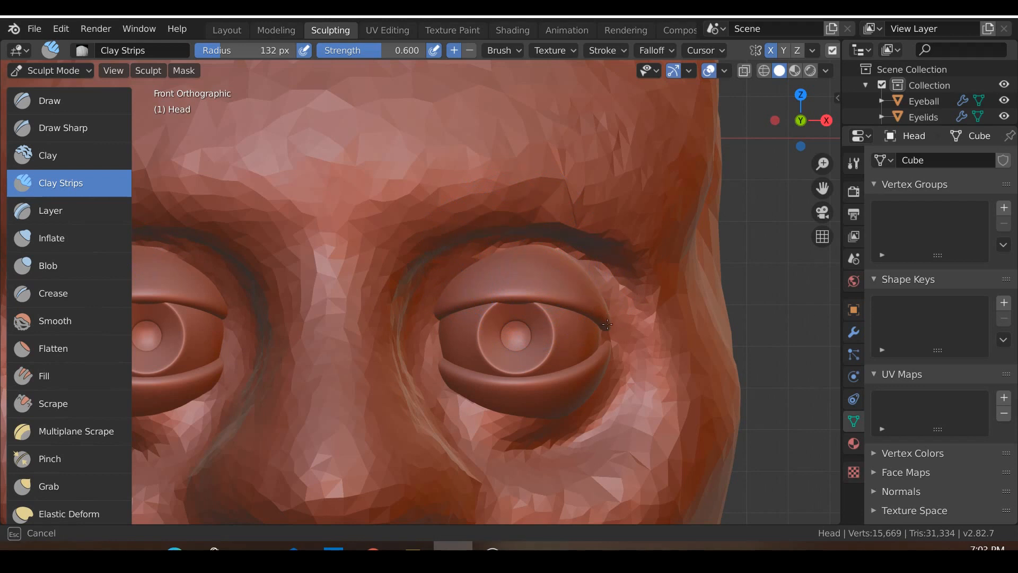
drag(605, 324, 607, 360)
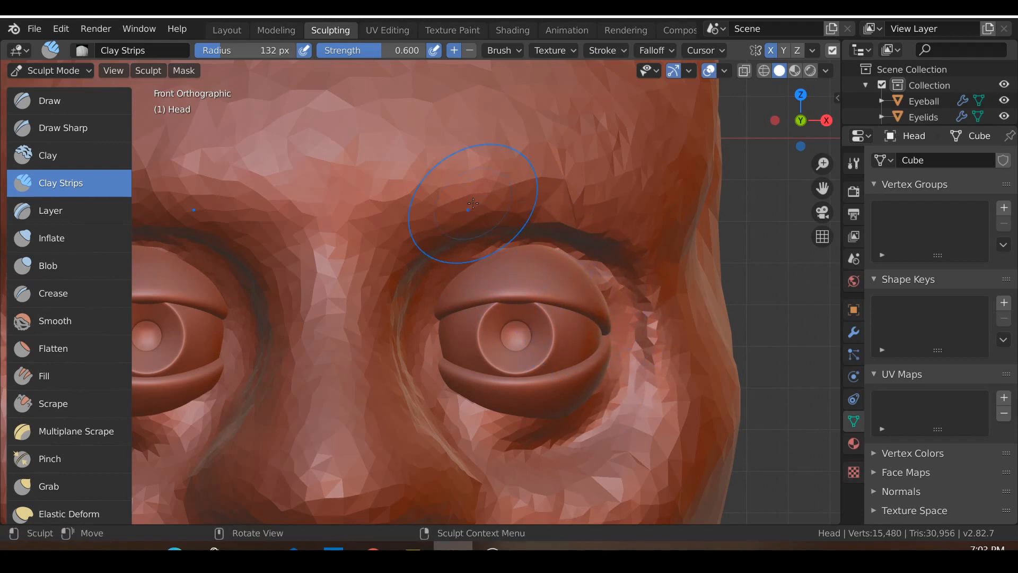
Smooth the built-up skin around the eye socket with the Smooth brush.
scroll(down, 3)
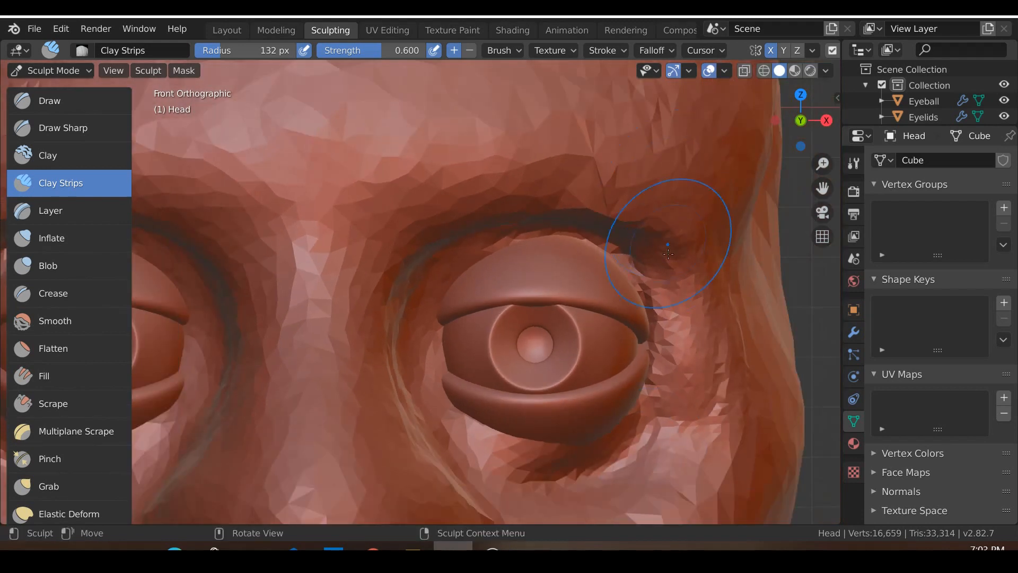
click(54, 320)
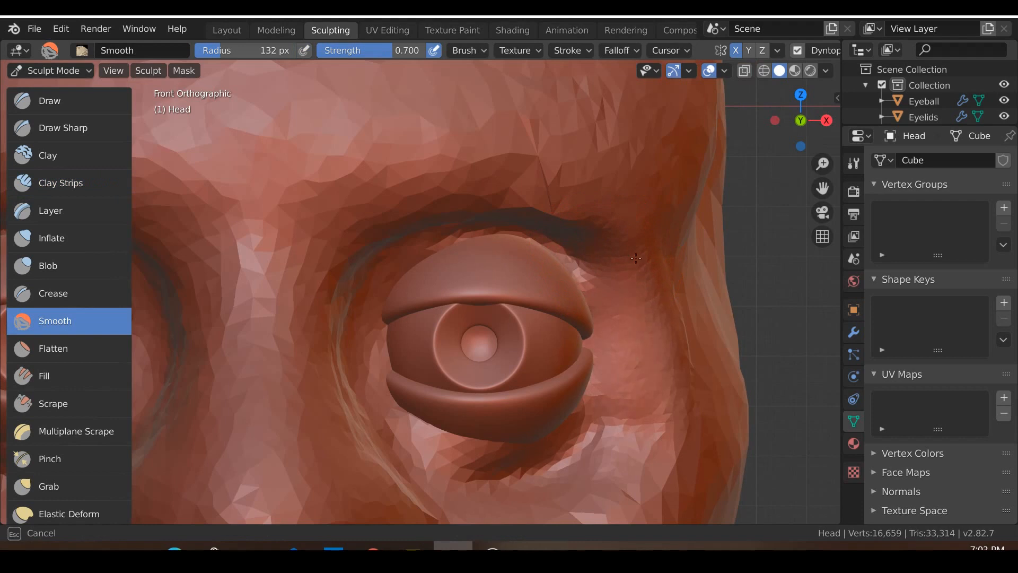
scroll(down, 3)
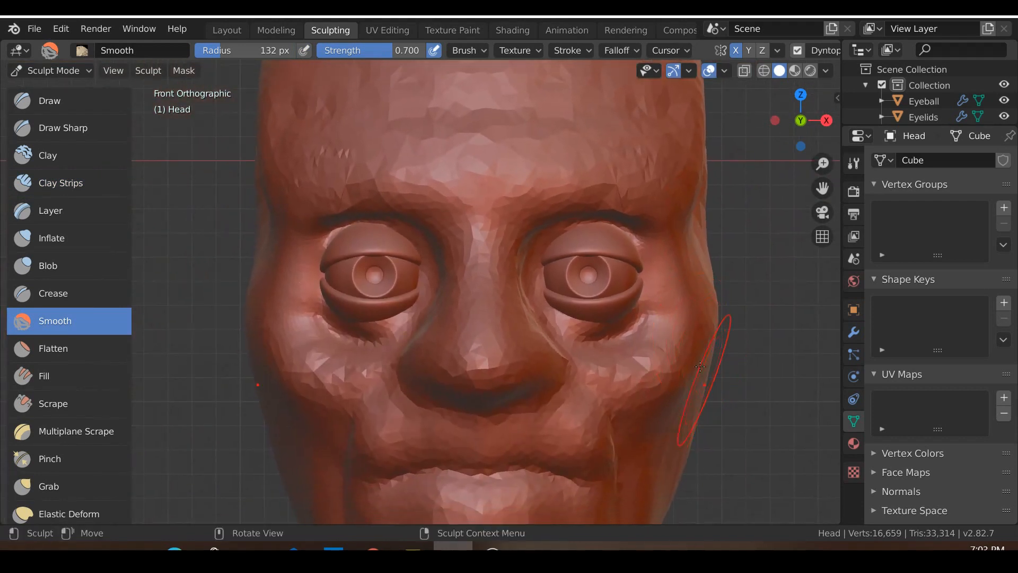
mouse_move(597, 302)
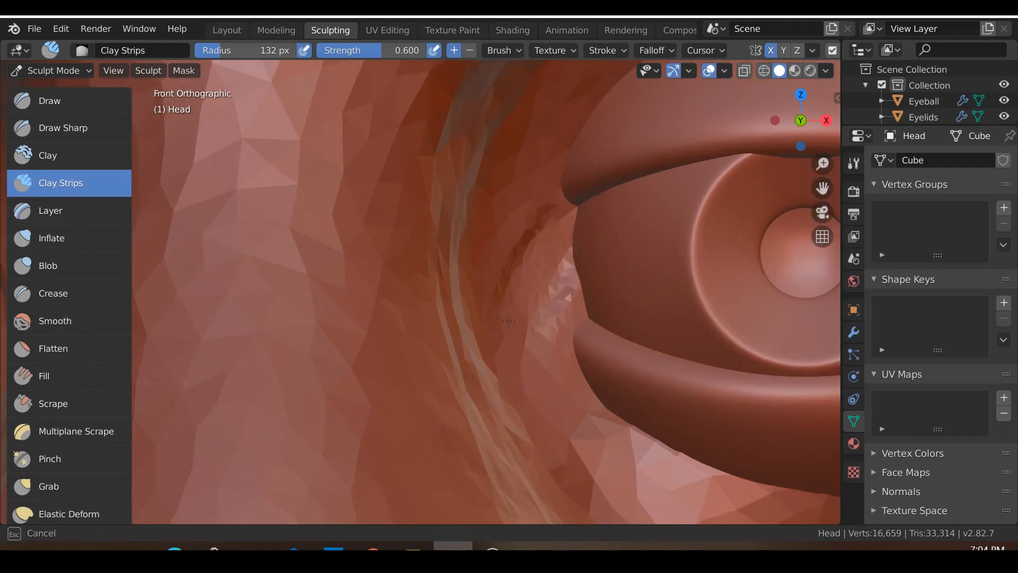
Carve the caruncle hollow into the inner eye corner, then return to Layout on the Eyelids object.
click(532, 278)
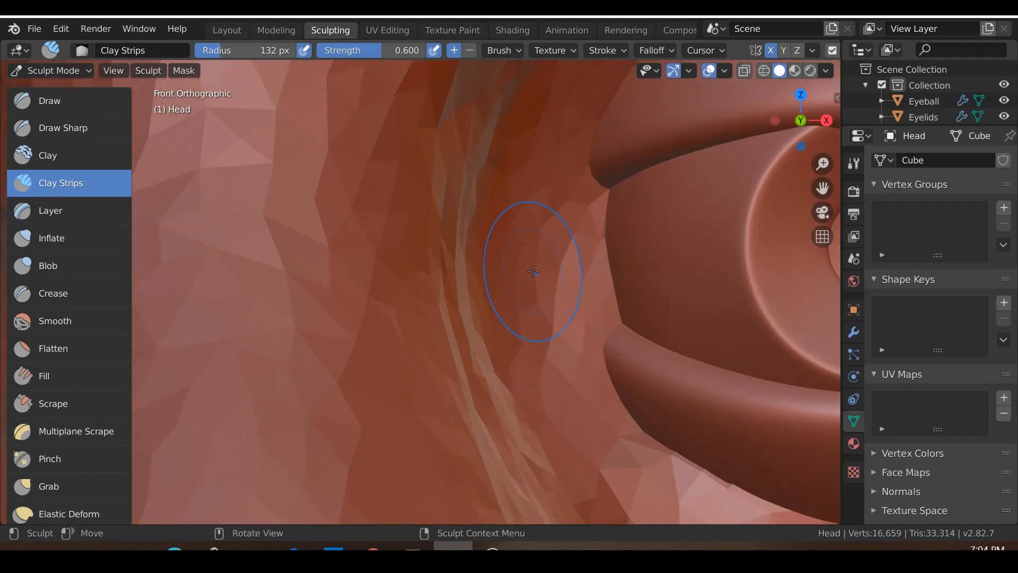
drag(533, 271, 583, 238)
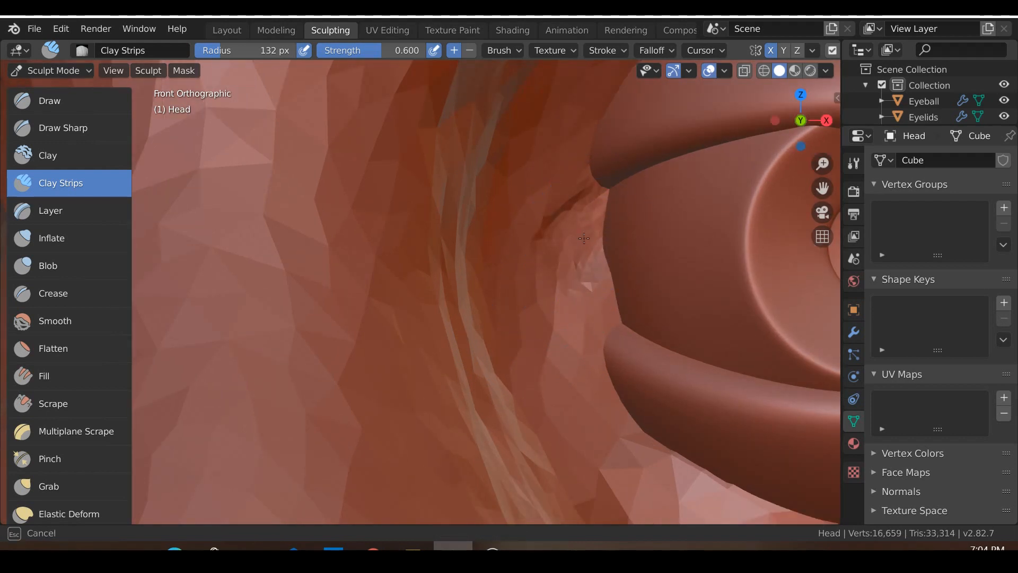
drag(584, 239, 560, 279)
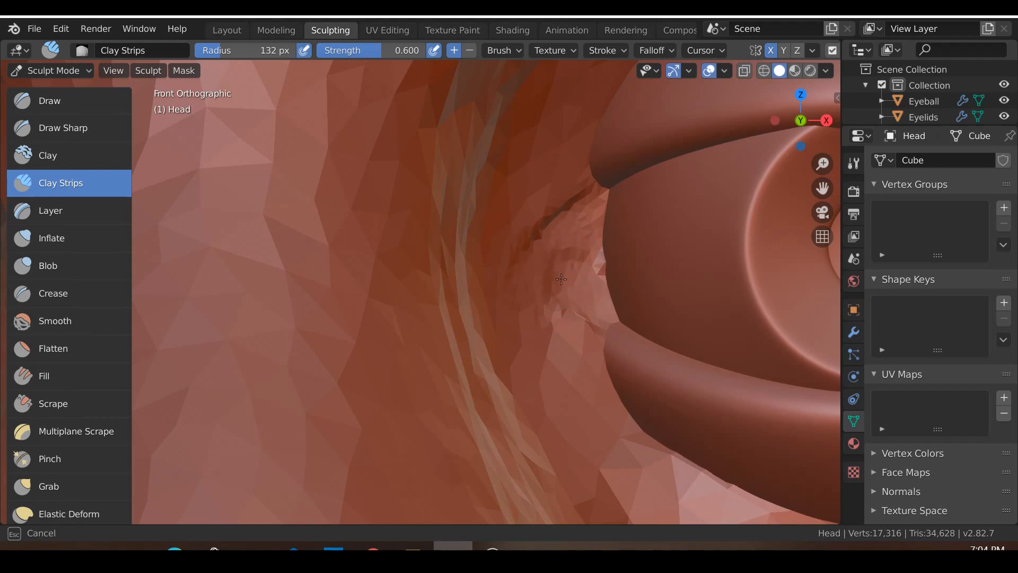
click(560, 264)
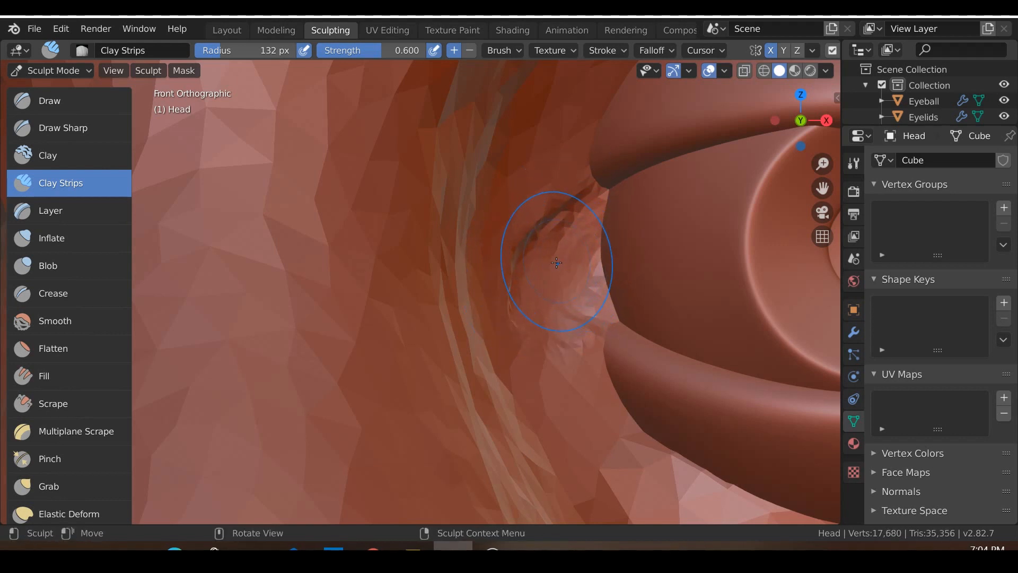
drag(555, 263, 526, 416)
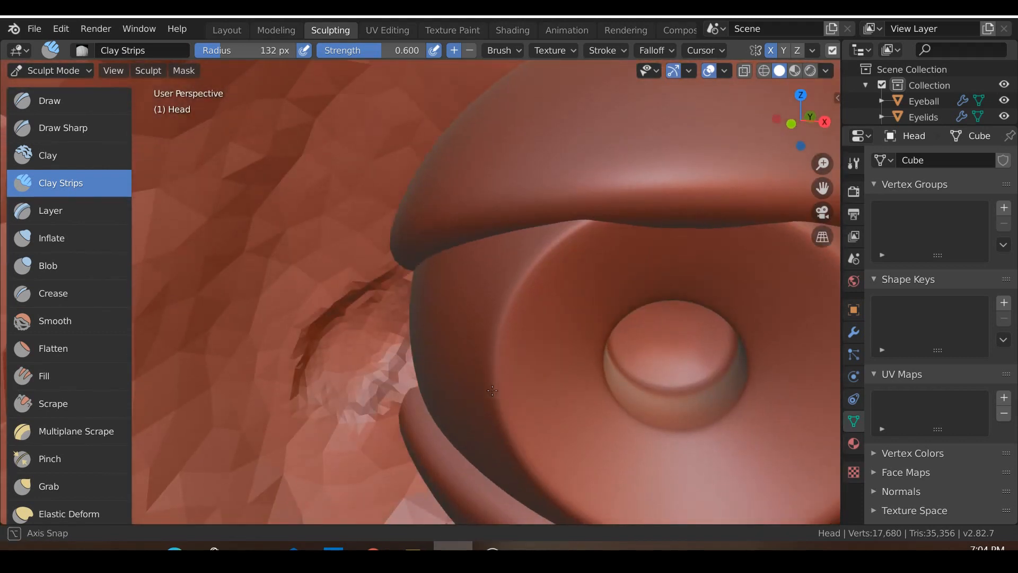
click(227, 30)
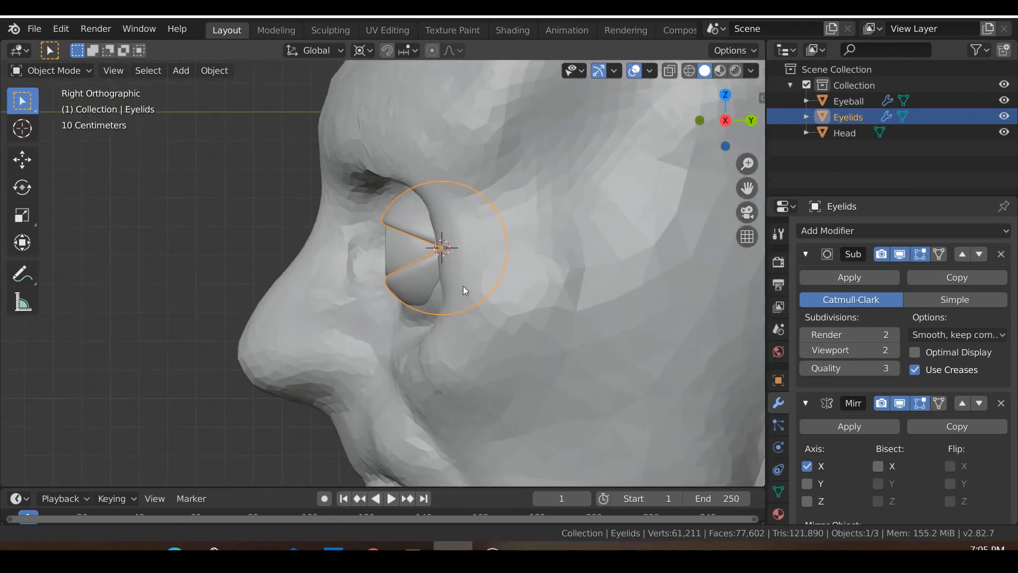
Add an edge loop to the lower eyelid and apply the Eyelids' Subdivision Surface modifier.
key(Tab)
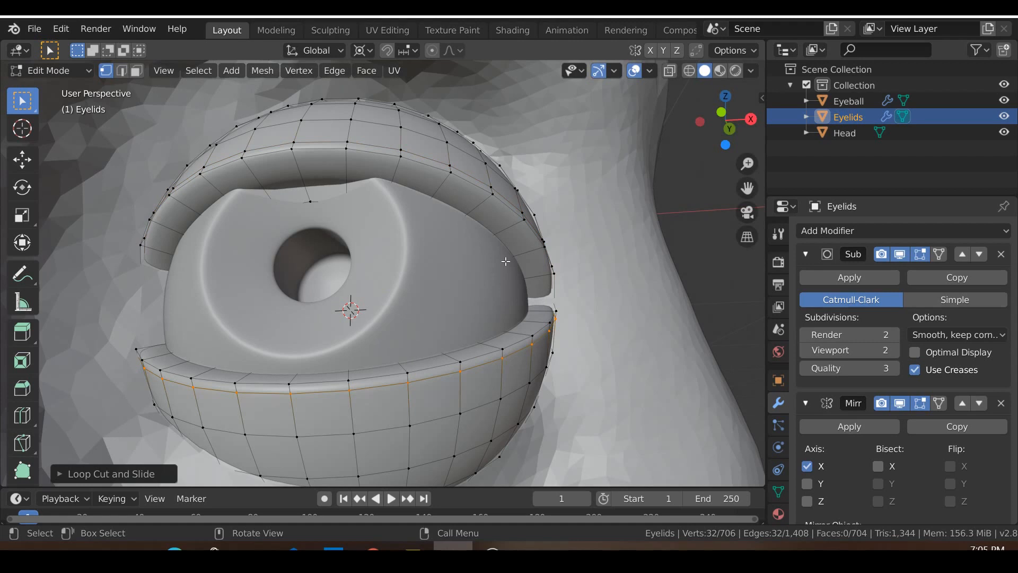
key(Tab)
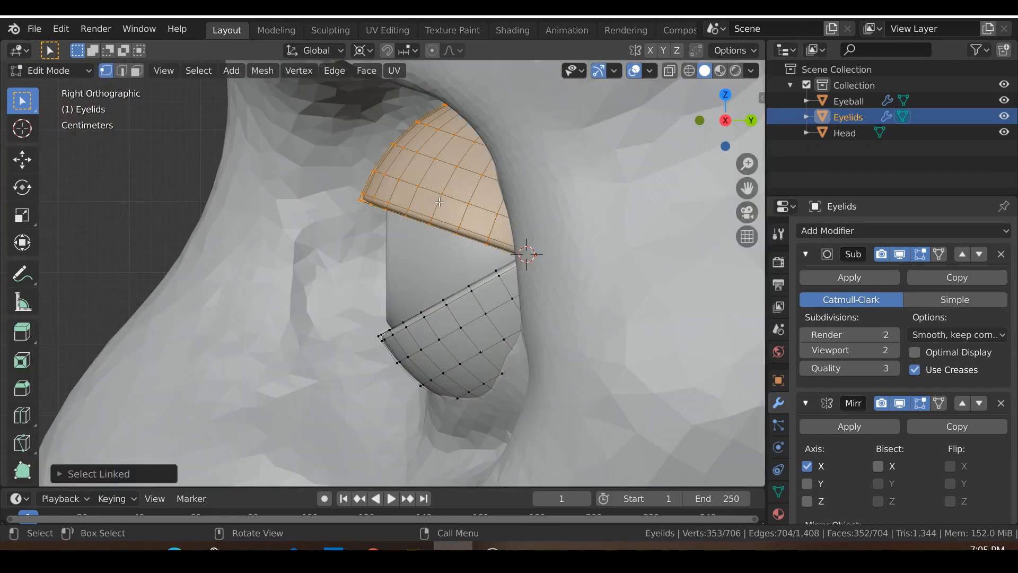
key(g)
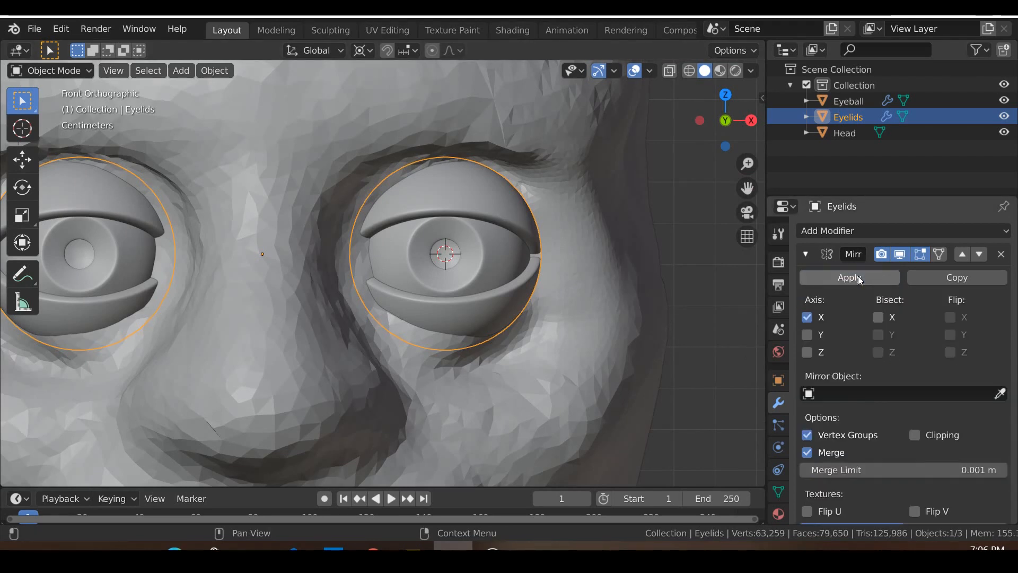
Apply the Mirror modifier, join the Head into the Eyelids object and enter the Sculpting workspace.
click(848, 277)
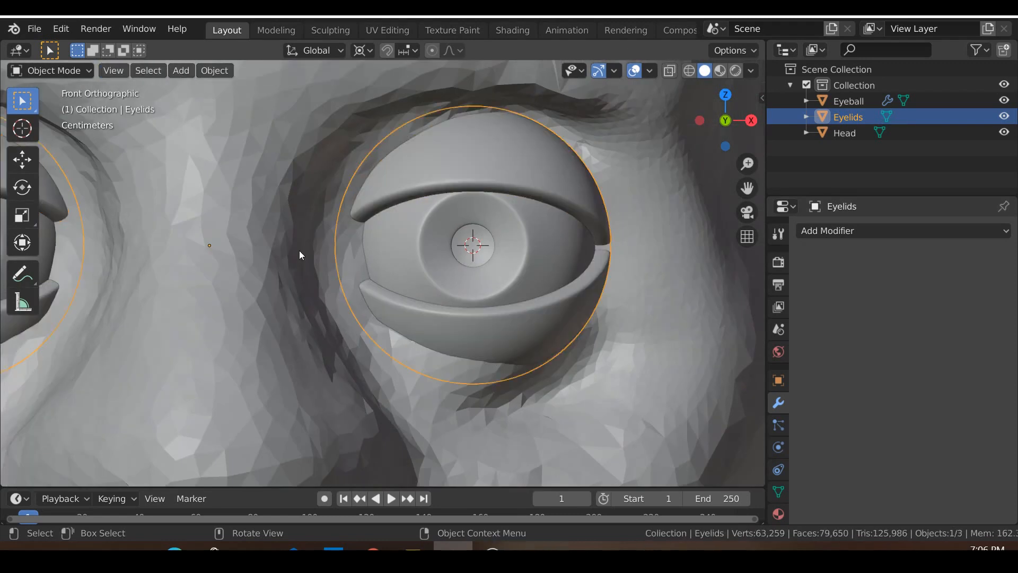
scroll(down, 3)
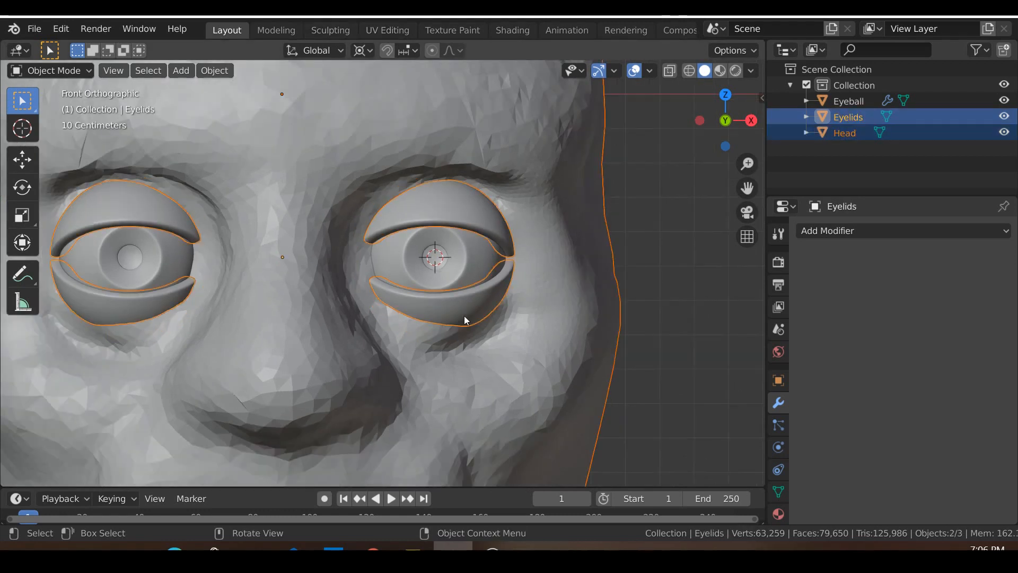
click(214, 70)
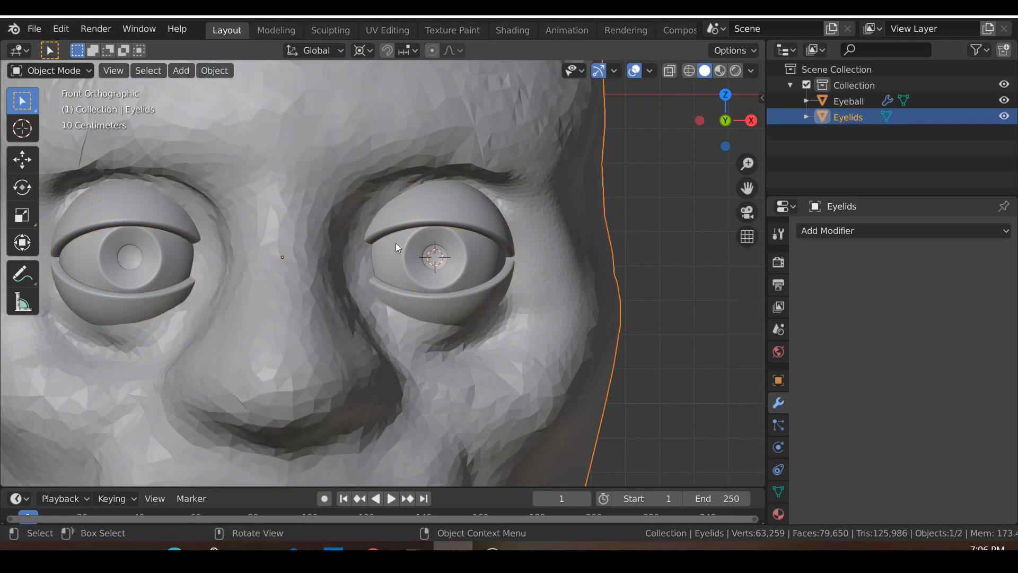
scroll(down, 3)
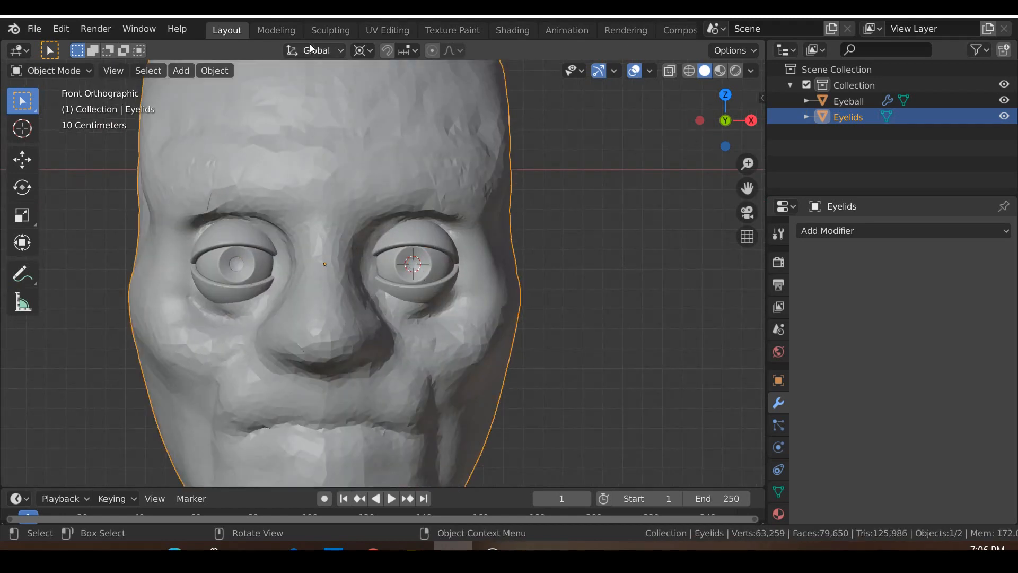
click(330, 29)
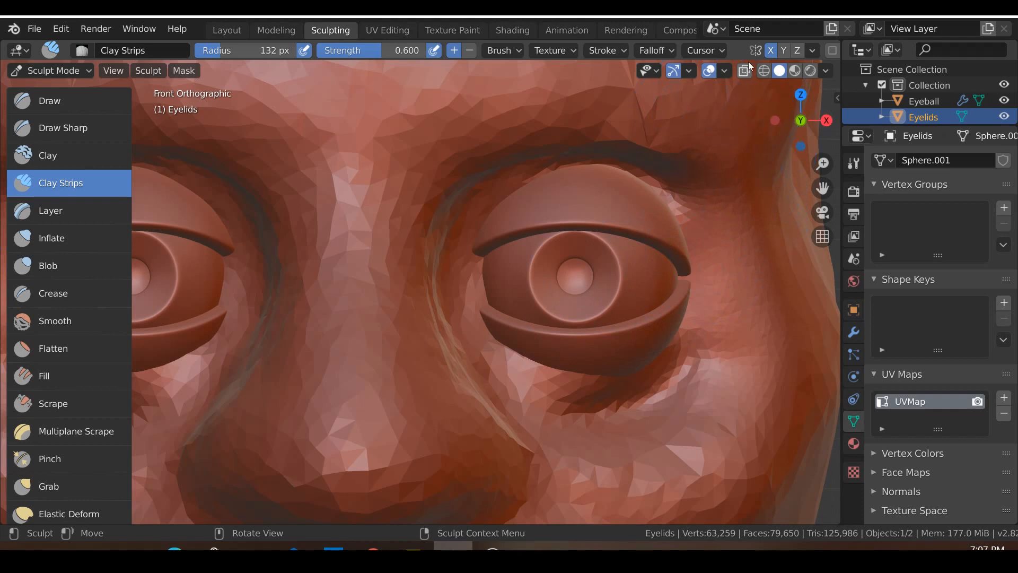
Voxel-remesh the combined head and eyelids at 0.05 m into one dense surface.
click(749, 50)
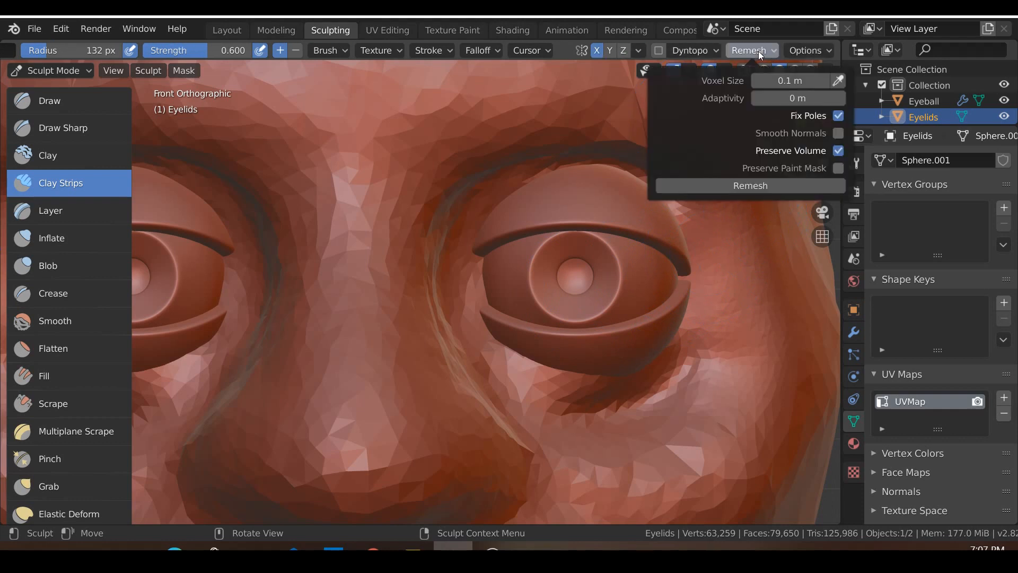
click(789, 80)
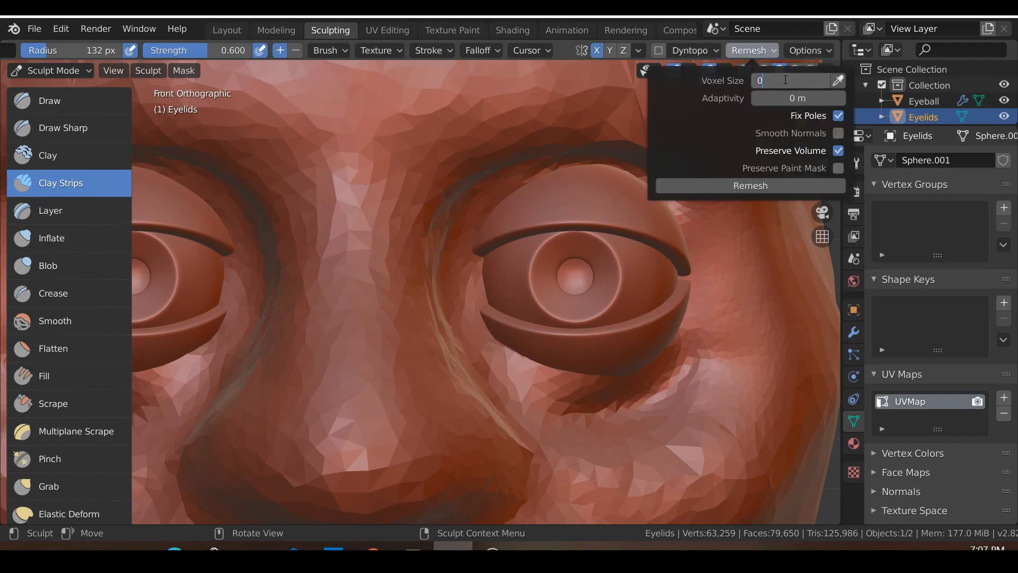
text(0.05 m)
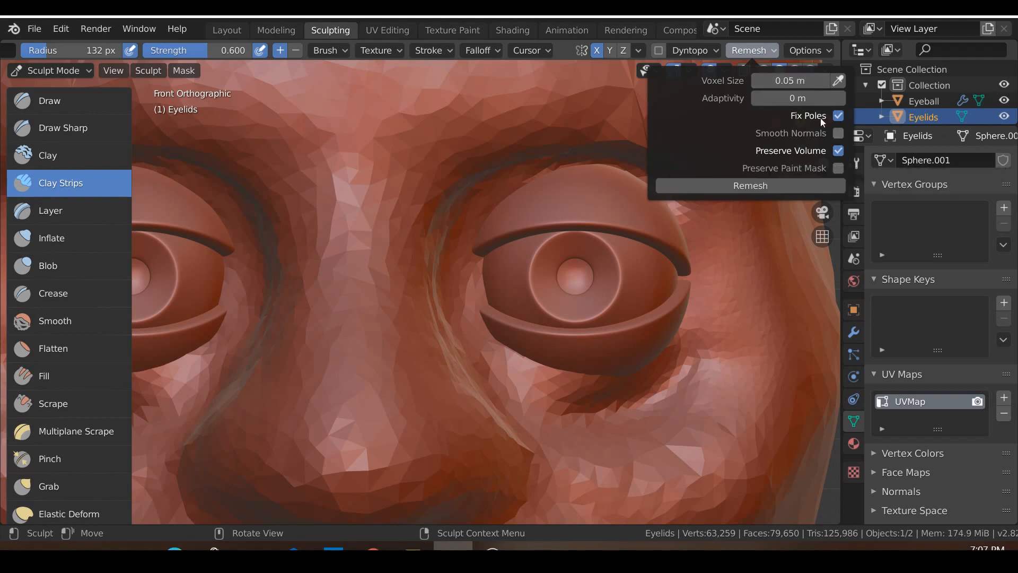
mouse_move(750, 186)
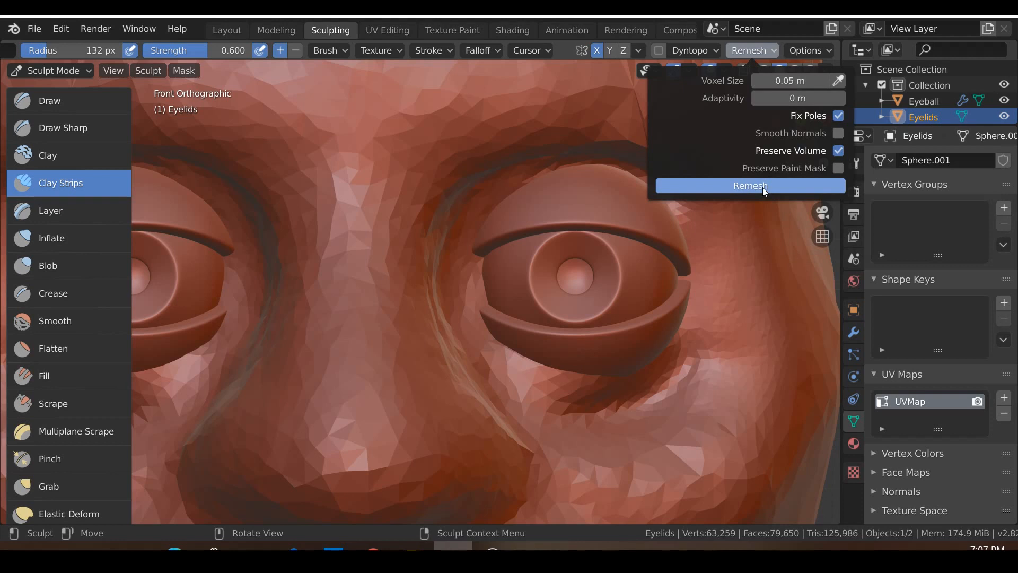
mouse_move(464, 352)
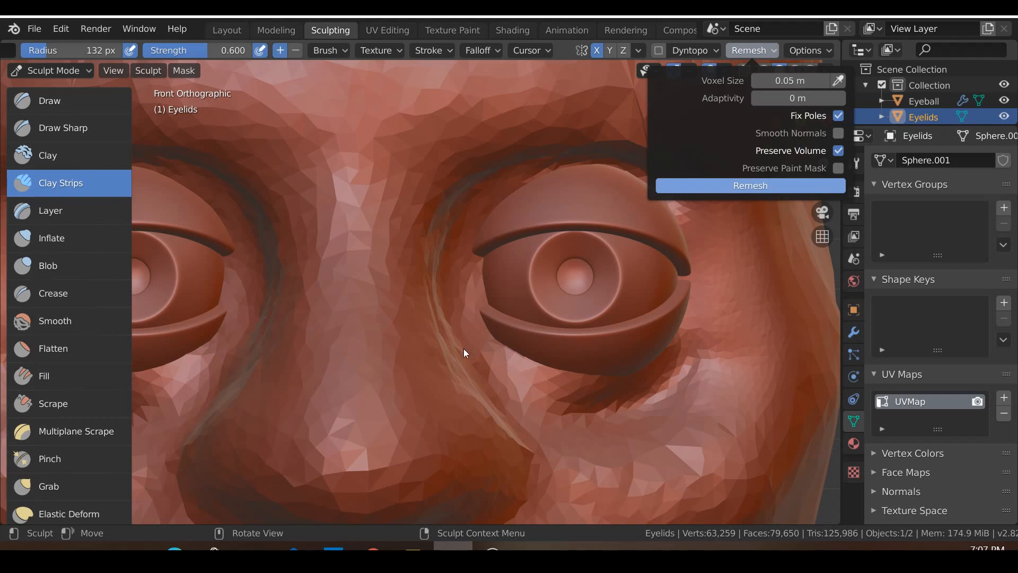
click(750, 185)
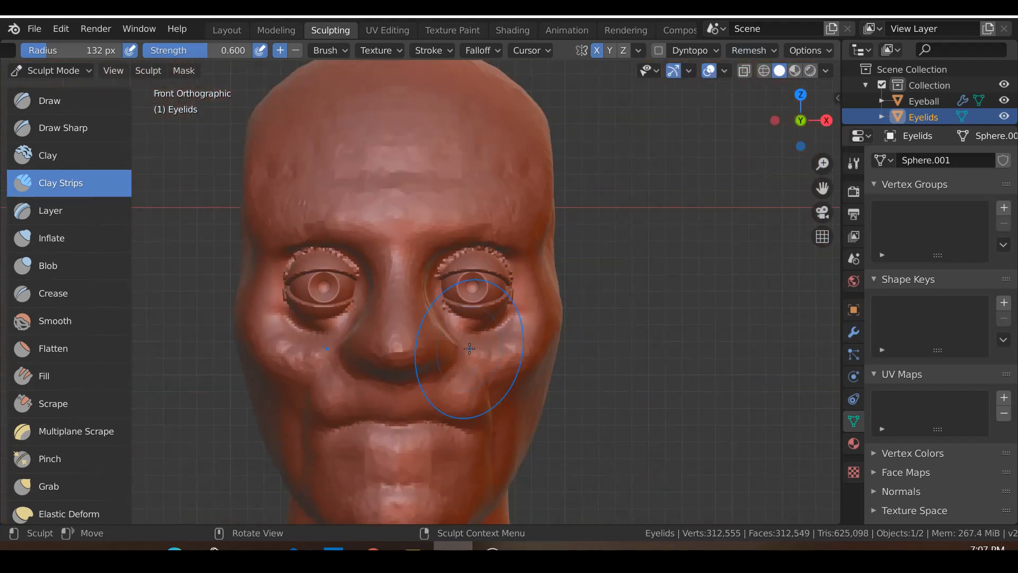
Grab-pull the upper and lower lid rims and inner corner down around the eyeball.
scroll(up, 3)
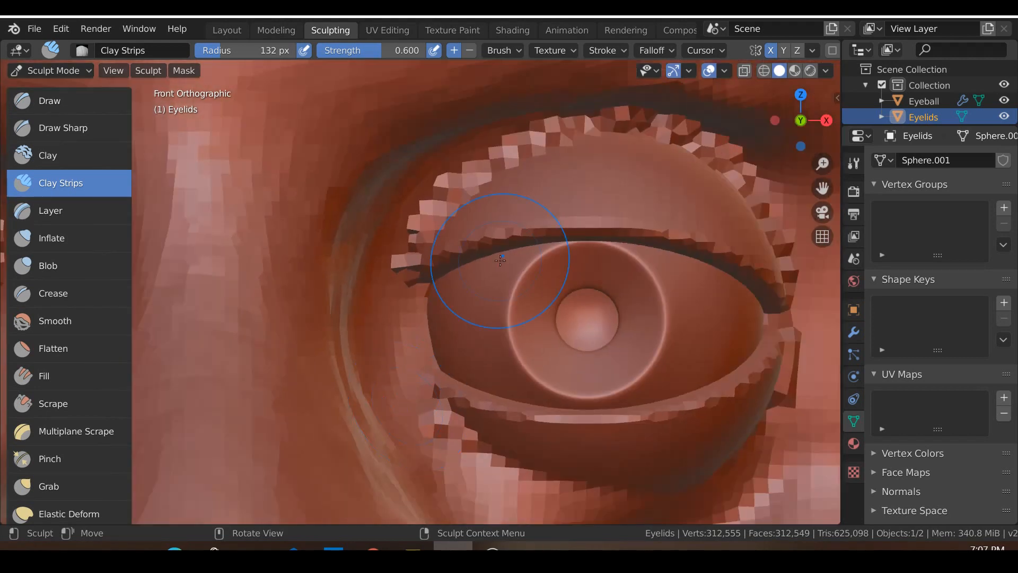
click(48, 485)
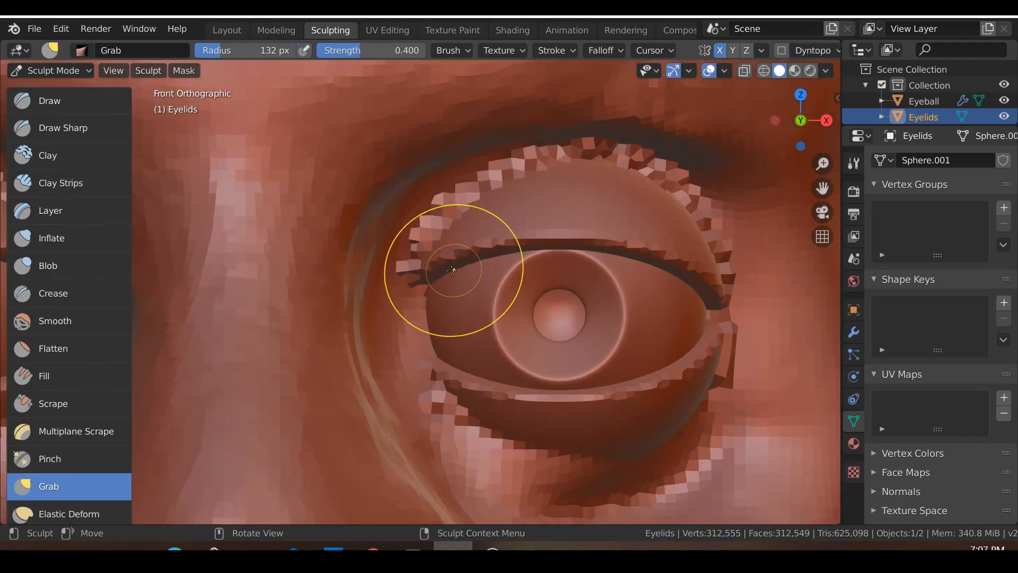
drag(452, 269, 425, 349)
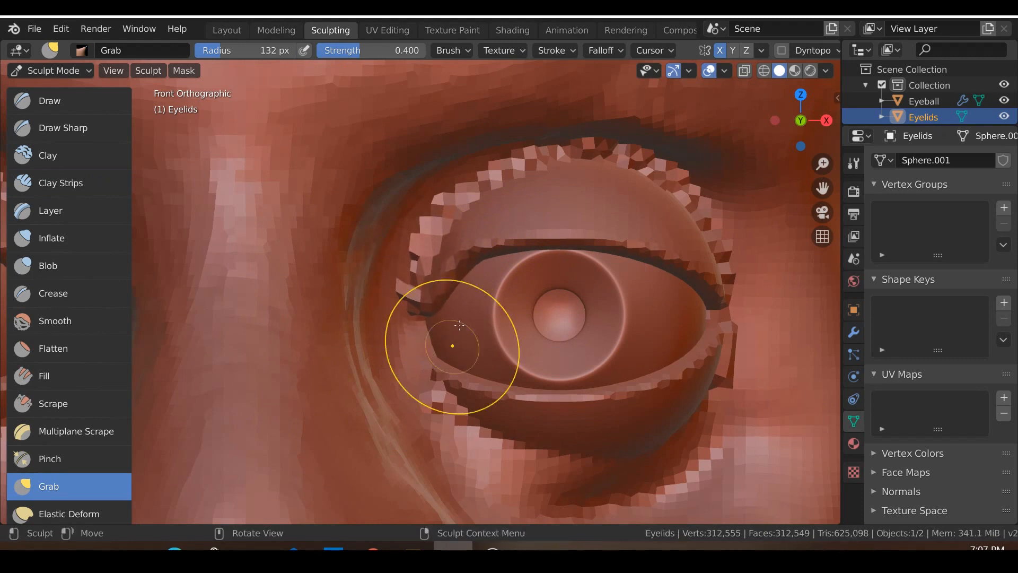
drag(452, 346, 519, 253)
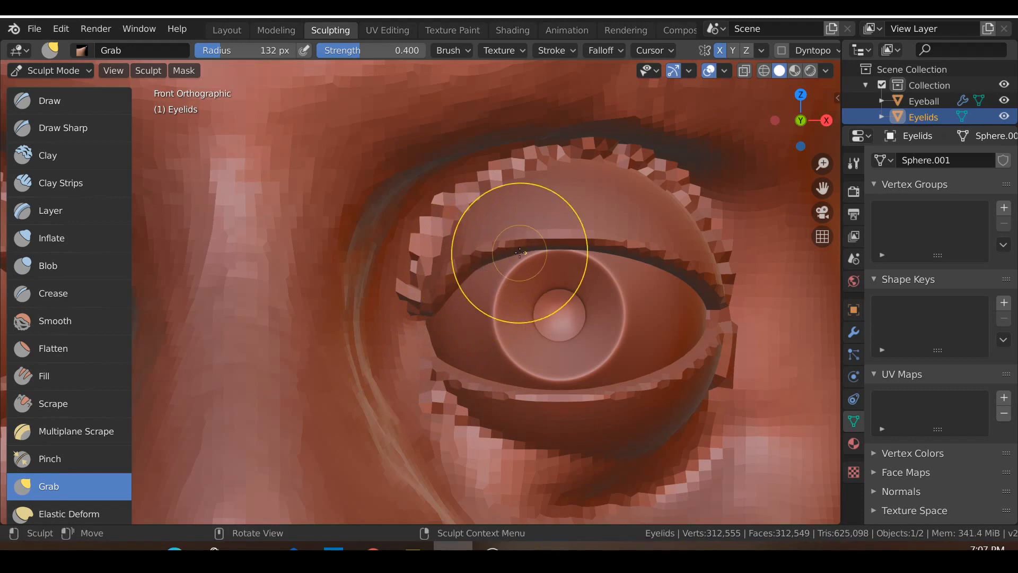
drag(520, 253, 474, 277)
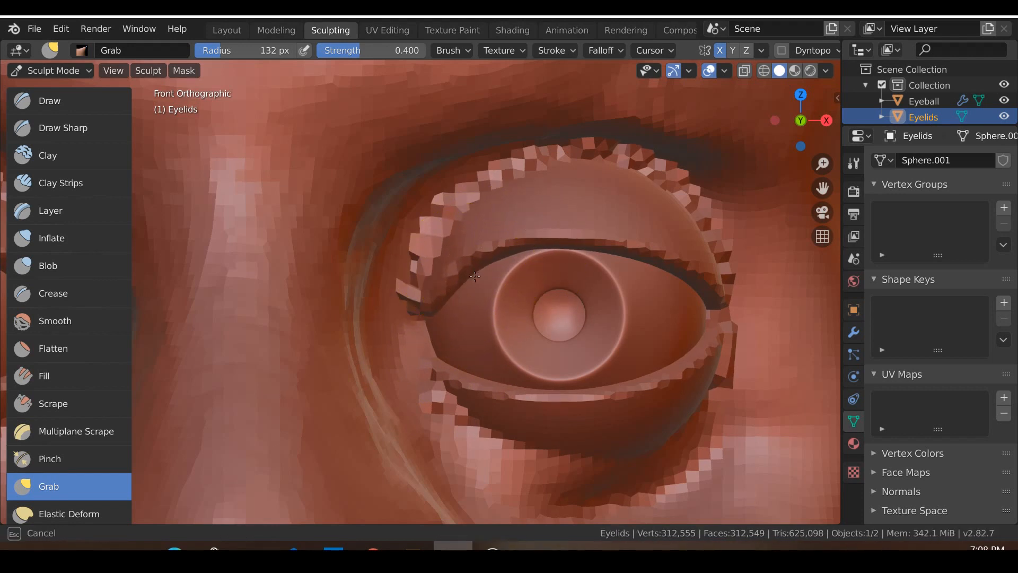
drag(474, 275, 422, 327)
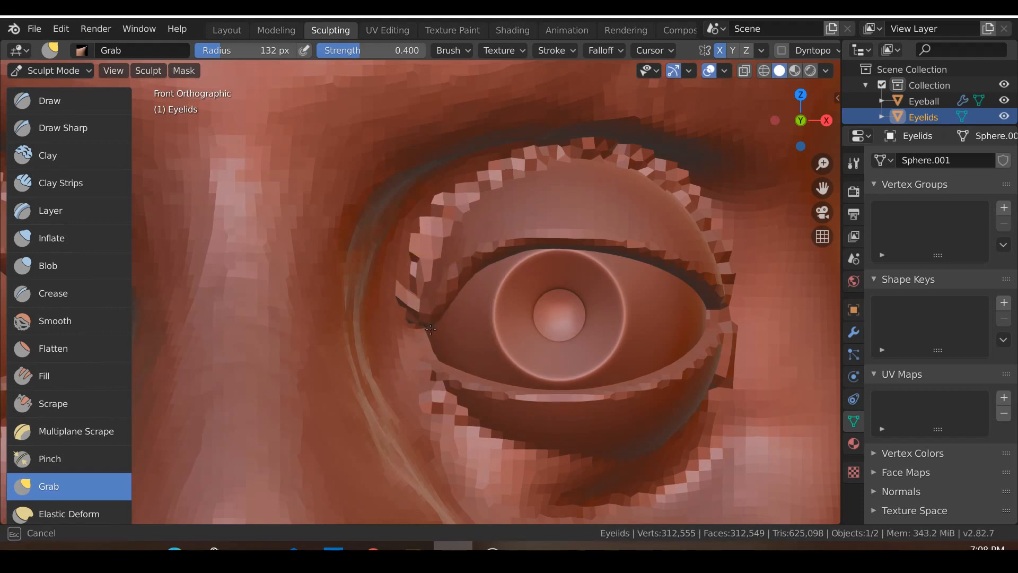
mouse_move(455, 371)
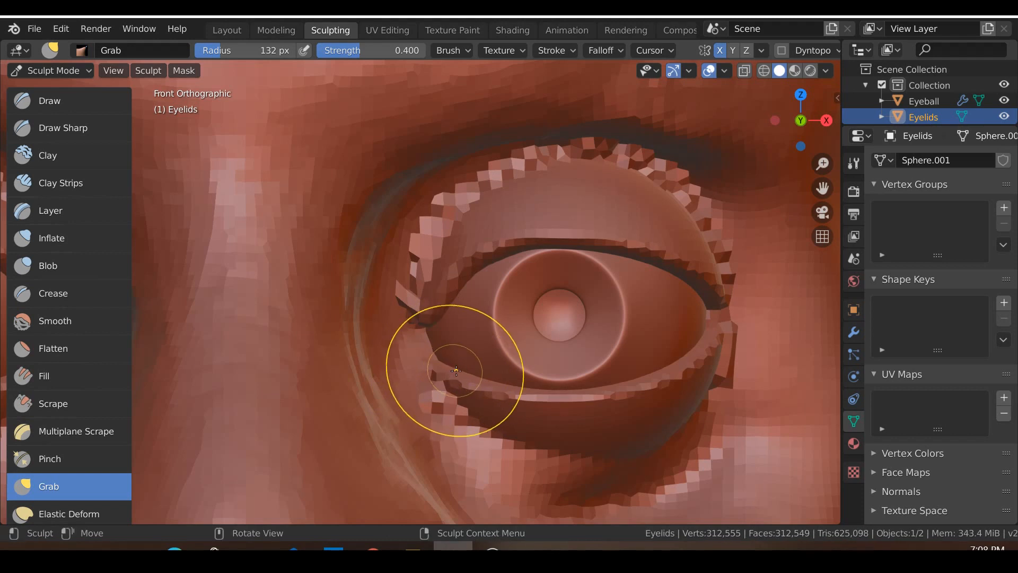
drag(455, 373, 465, 365)
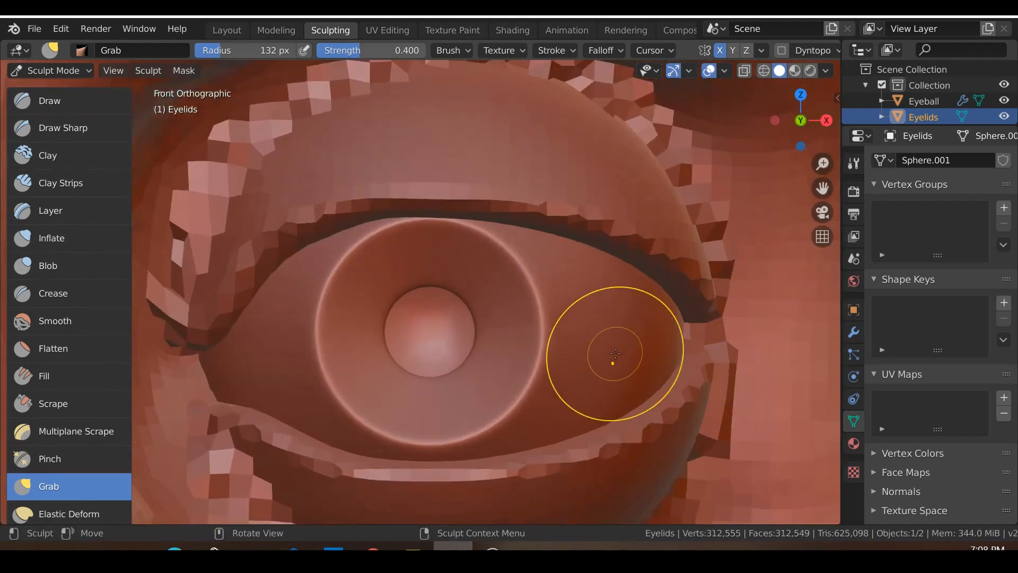
Deepen the outer eye-corner crease with the Crease brush.
click(53, 293)
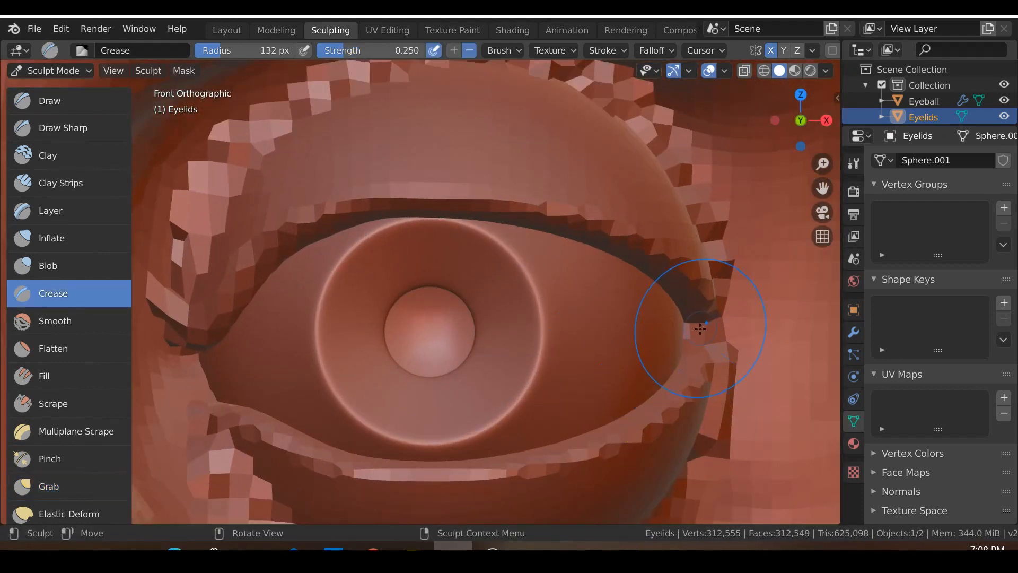
drag(699, 328, 704, 342)
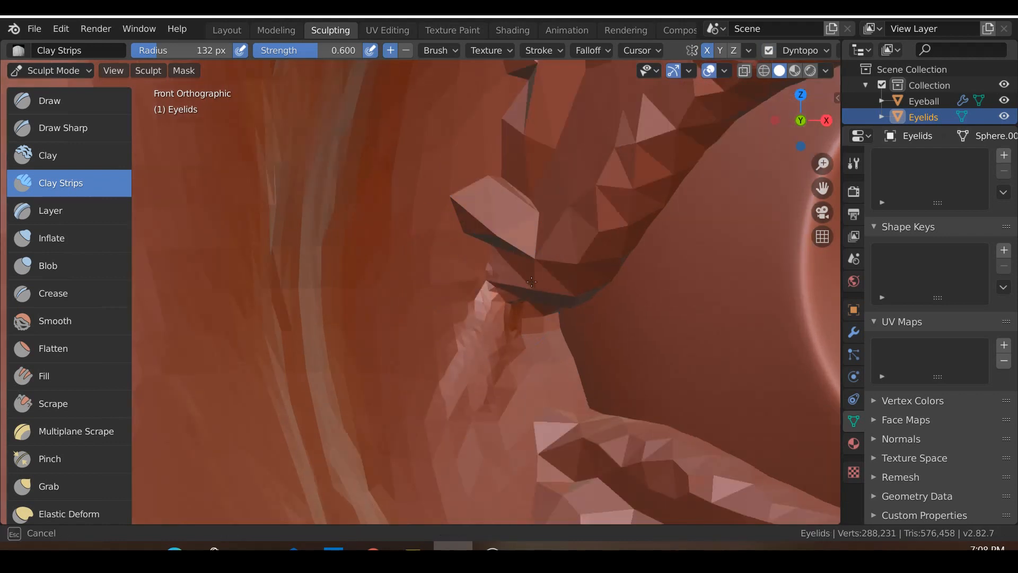
Build up clay-strip skin folds and caruncle tissue in the inner eye corner.
drag(531, 282, 470, 421)
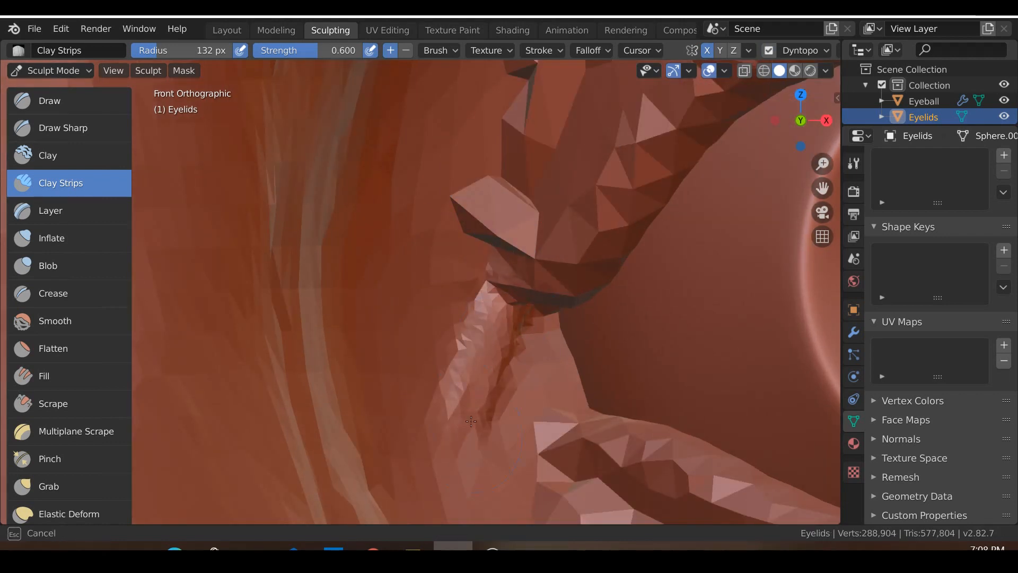
drag(471, 421, 524, 426)
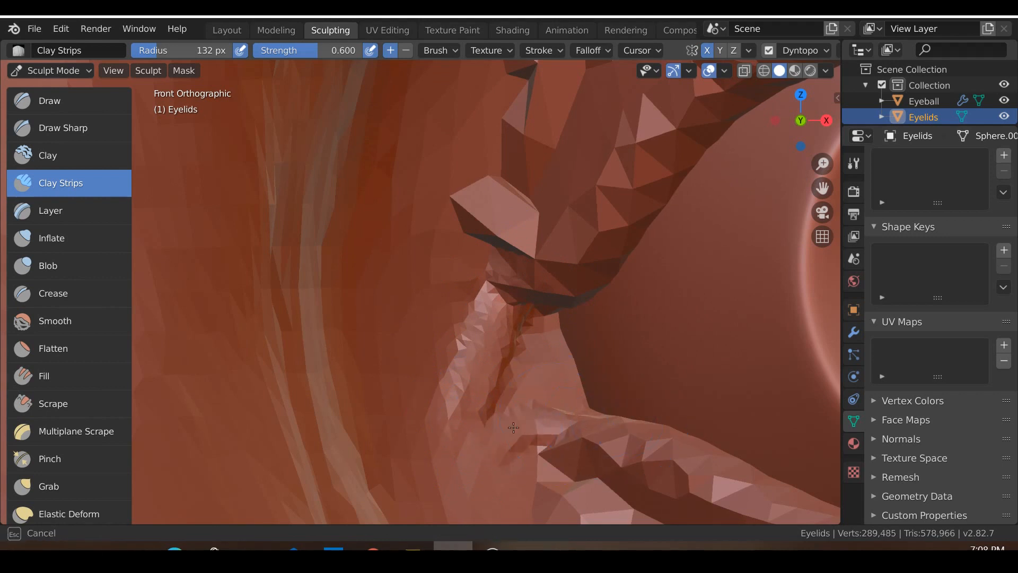
drag(513, 427, 565, 446)
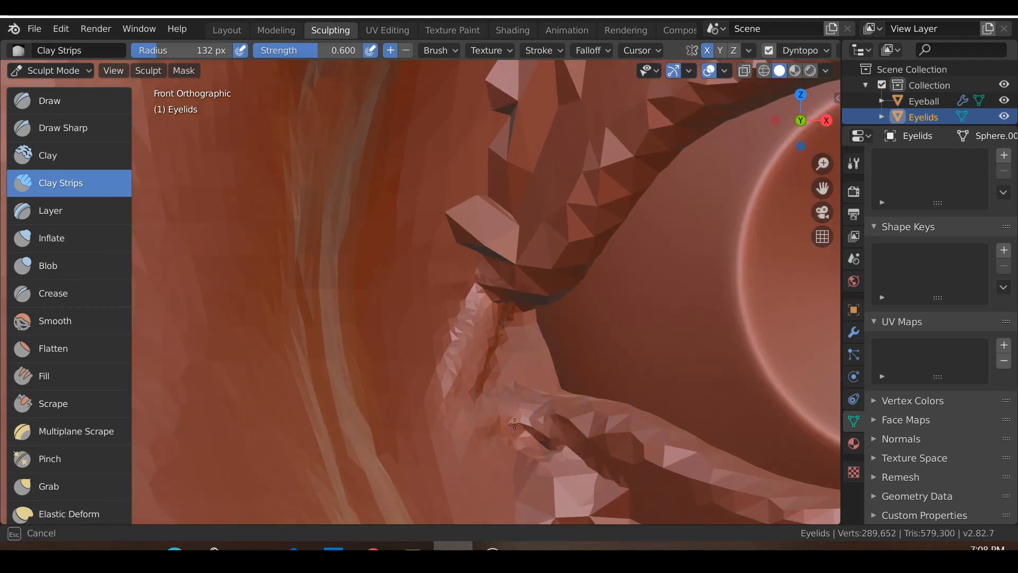
drag(513, 422, 490, 276)
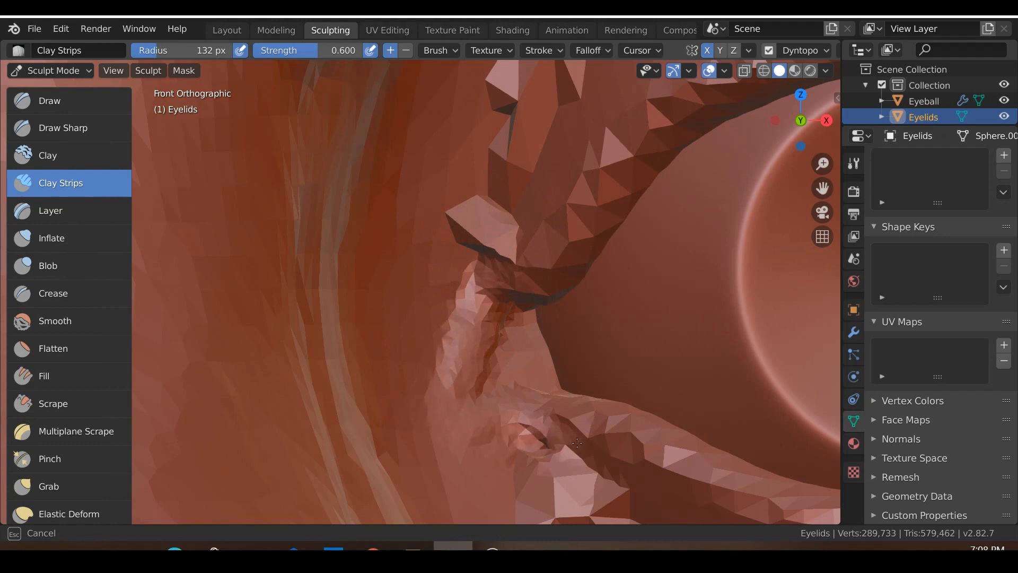
drag(576, 444, 420, 404)
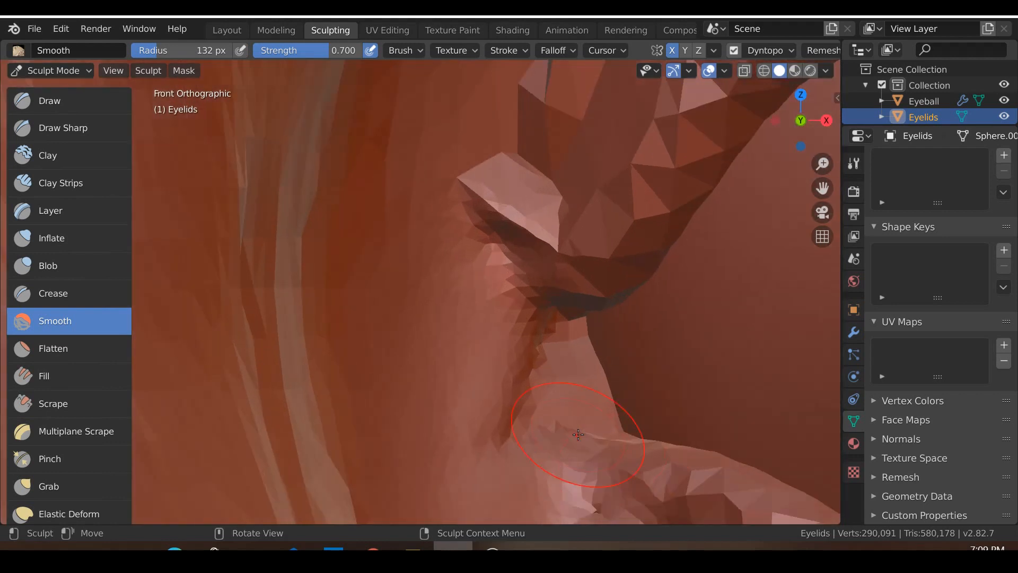
Shape the lacrimal caruncle with Clay Strips strokes along the inner corner and below the upper lid.
click(60, 183)
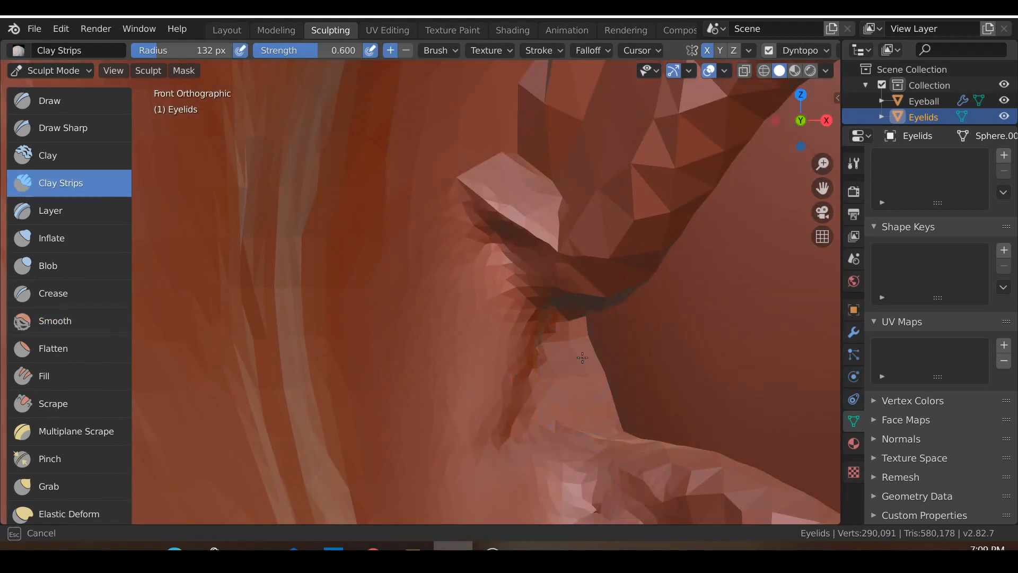
drag(581, 357, 578, 356)
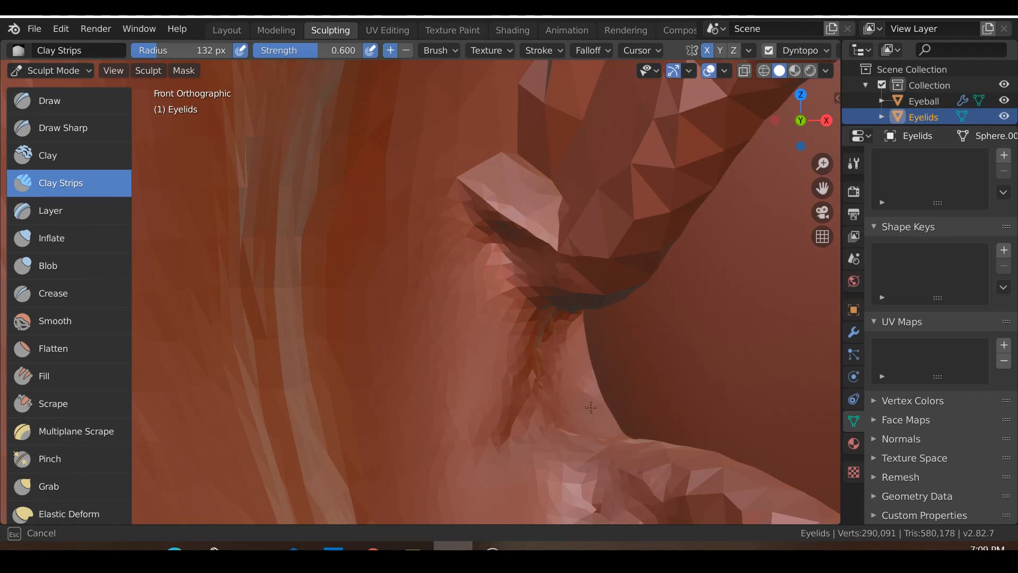
drag(591, 408, 623, 294)
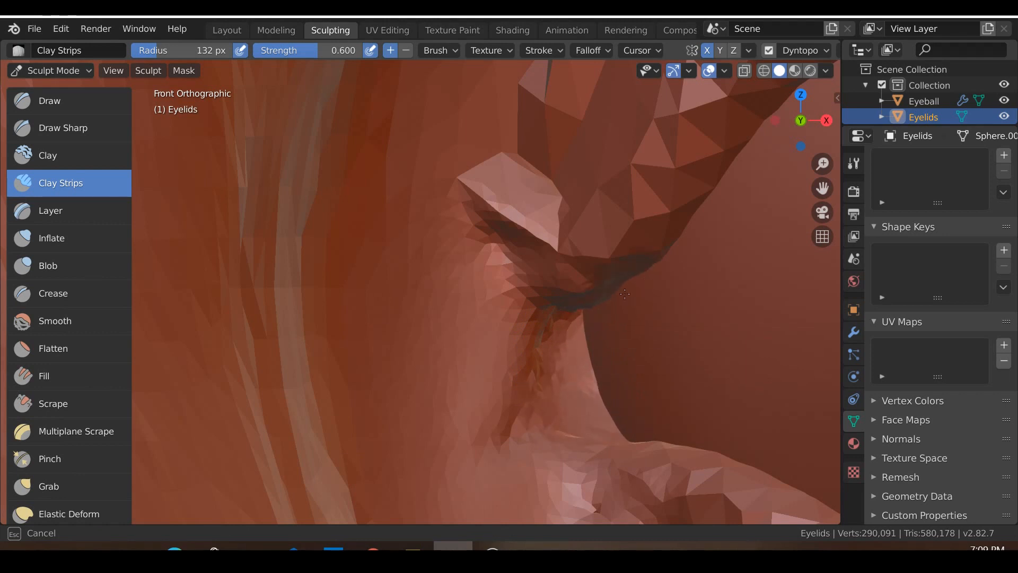
drag(624, 294, 643, 260)
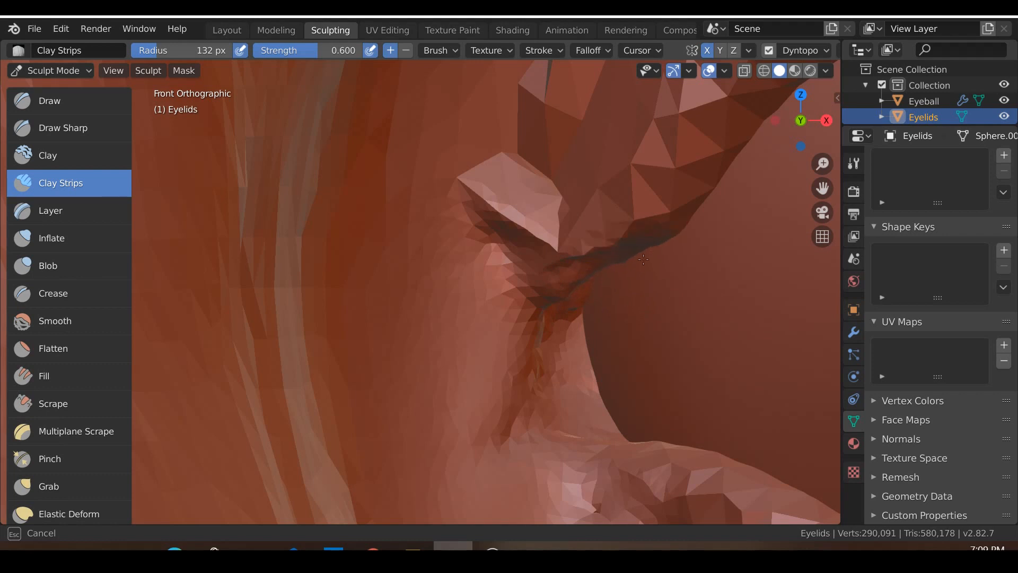
drag(642, 259, 550, 407)
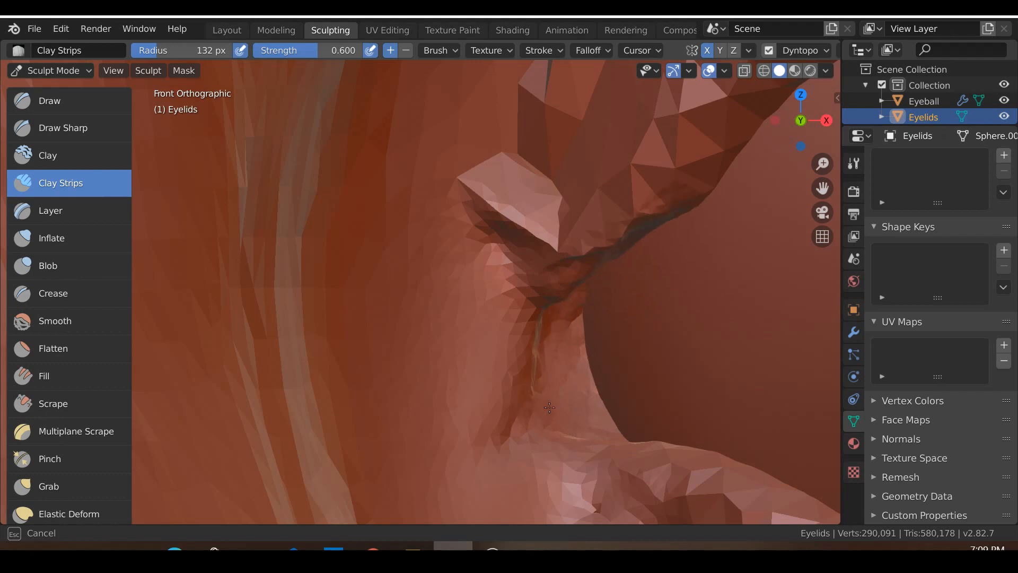
drag(548, 407, 547, 427)
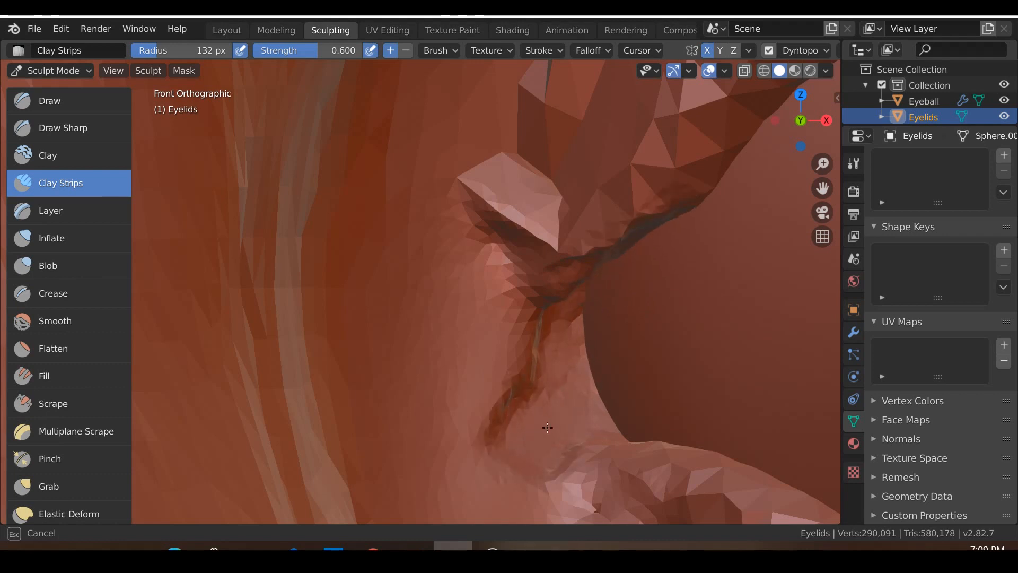
drag(548, 427, 572, 374)
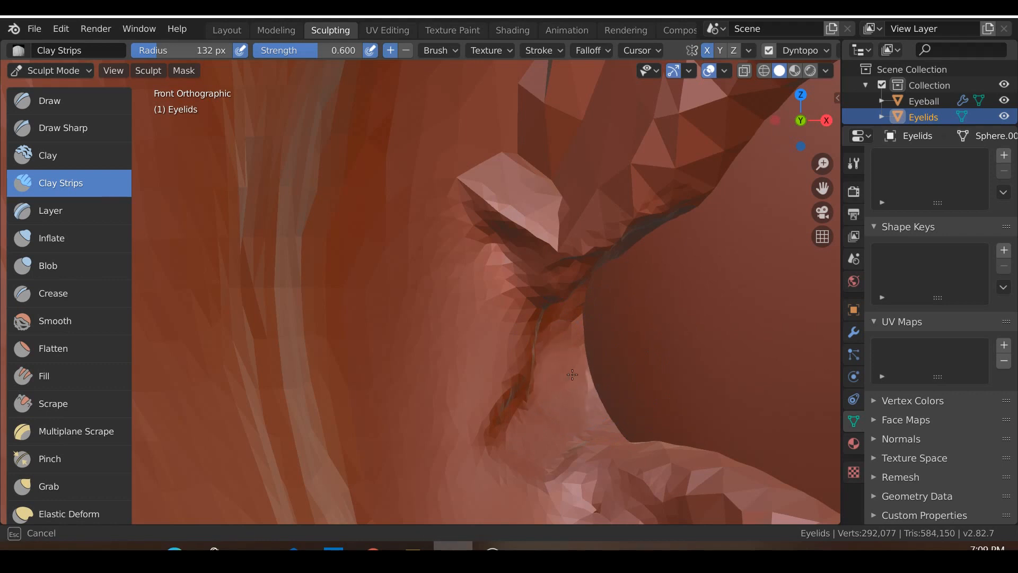
click(553, 430)
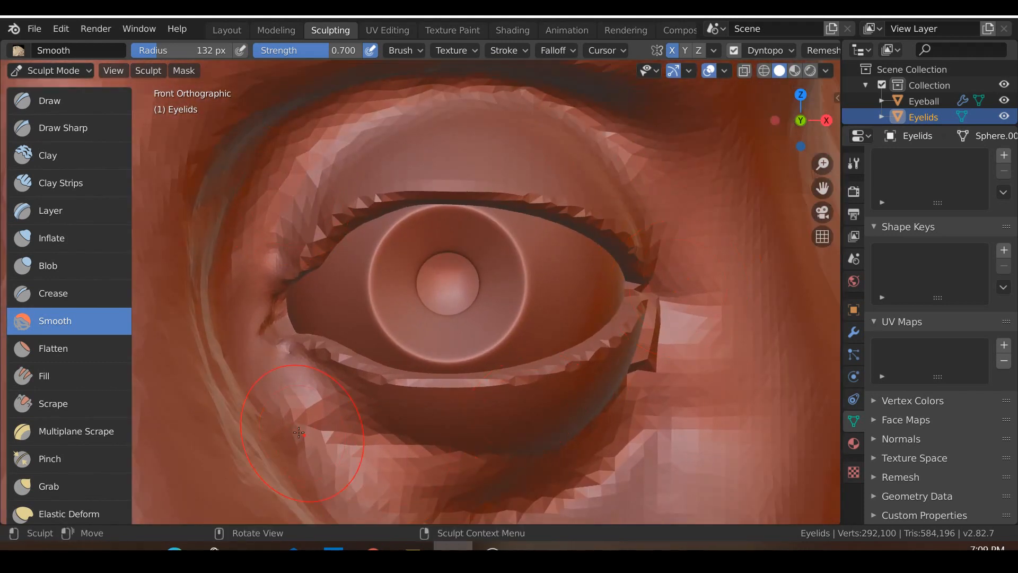
Smooth below the inner corner, then crease the folds so the caruncle stands out.
drag(299, 434, 462, 452)
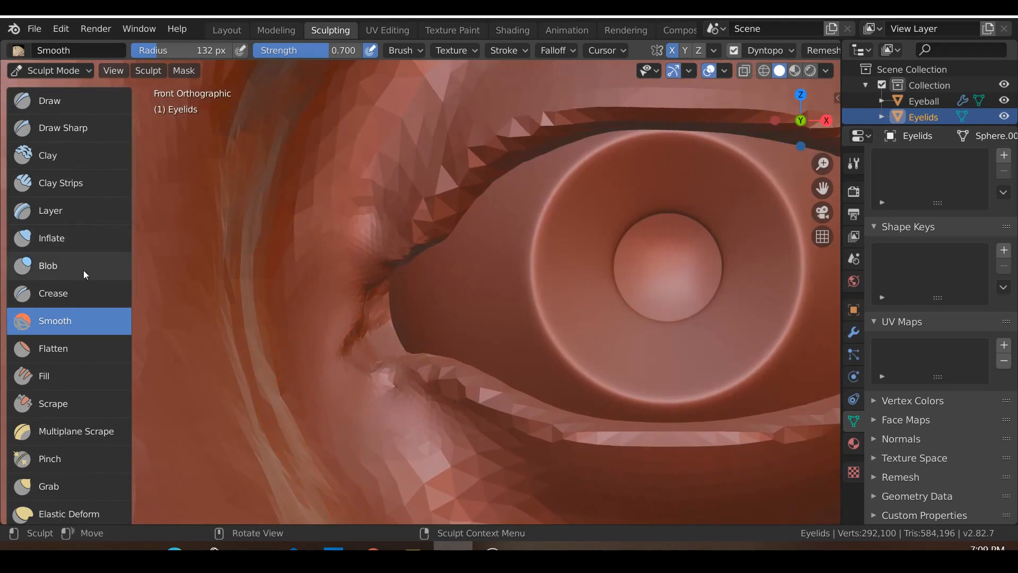
click(60, 183)
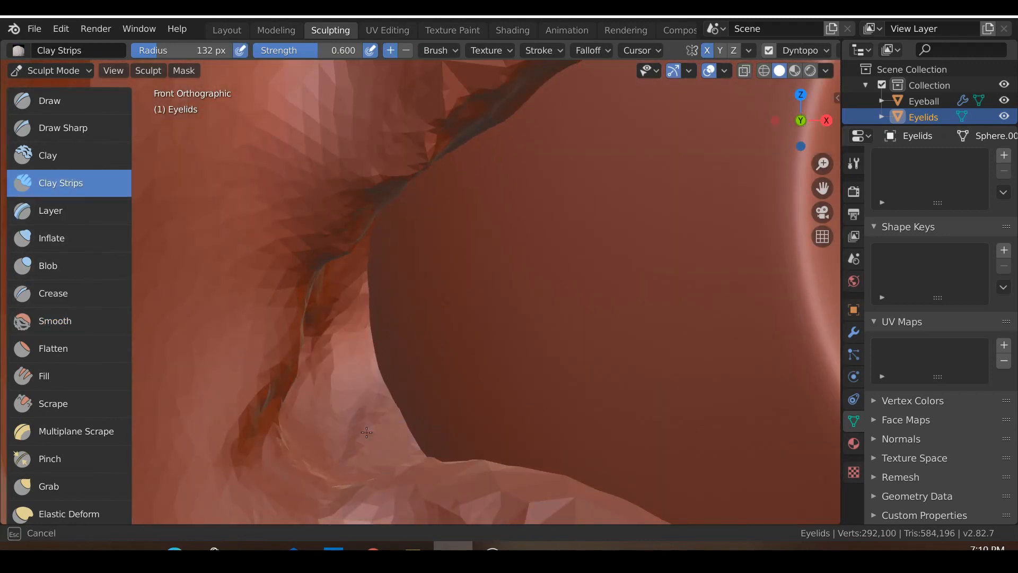
click(53, 293)
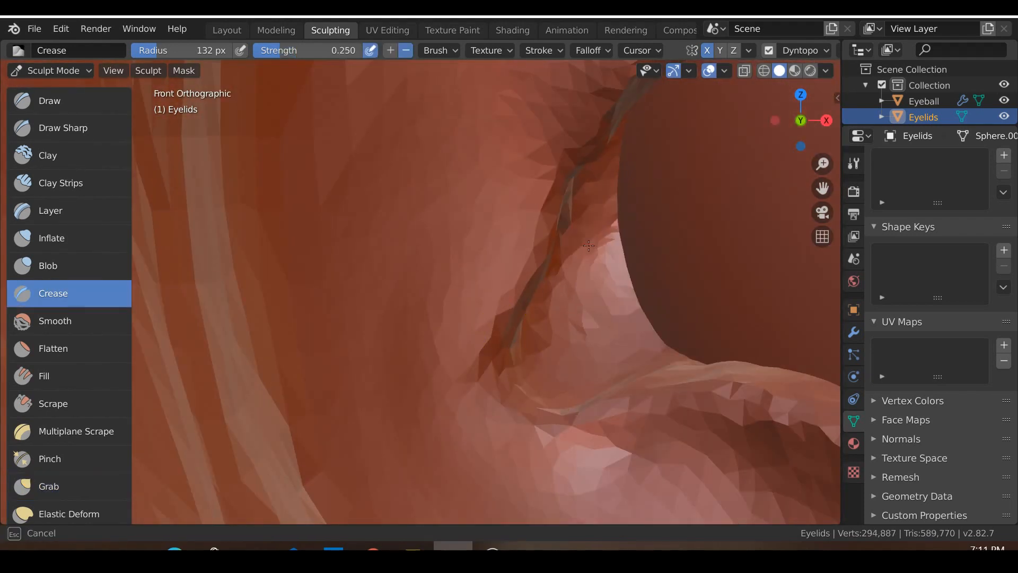
click(54, 321)
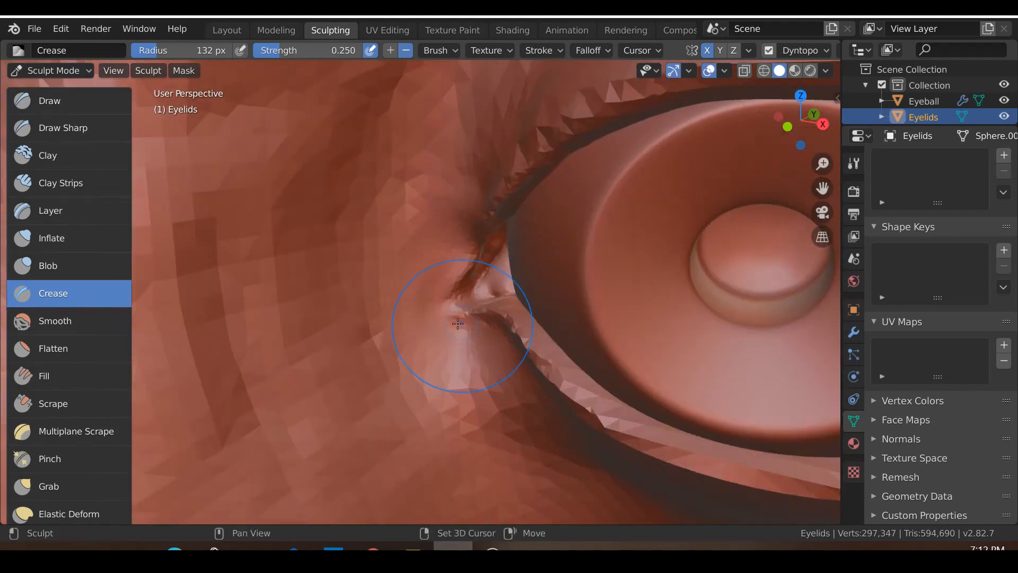
click(53, 403)
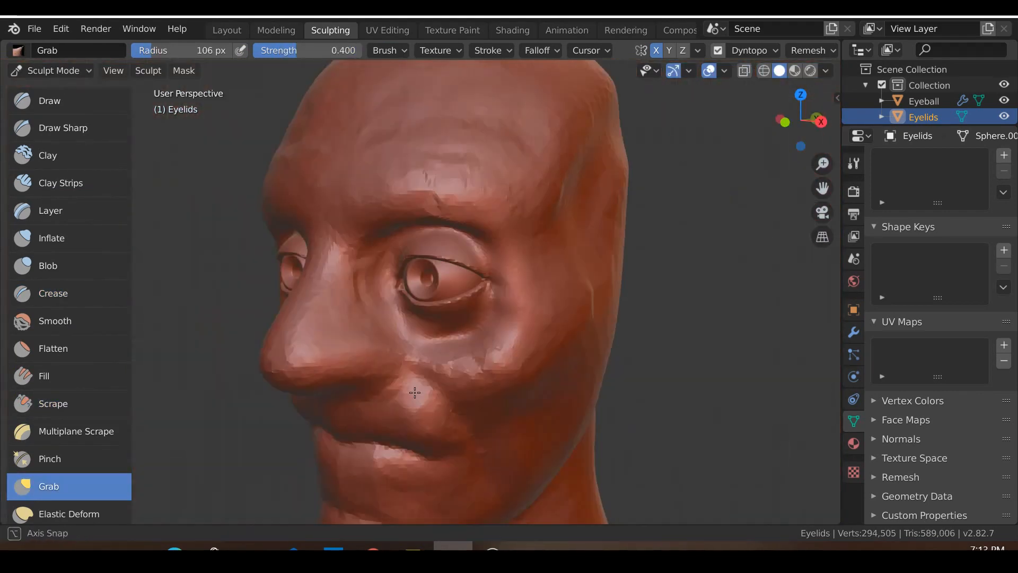
Add clay at the outer lid edge, inflate the brow and smooth under the eye.
click(60, 183)
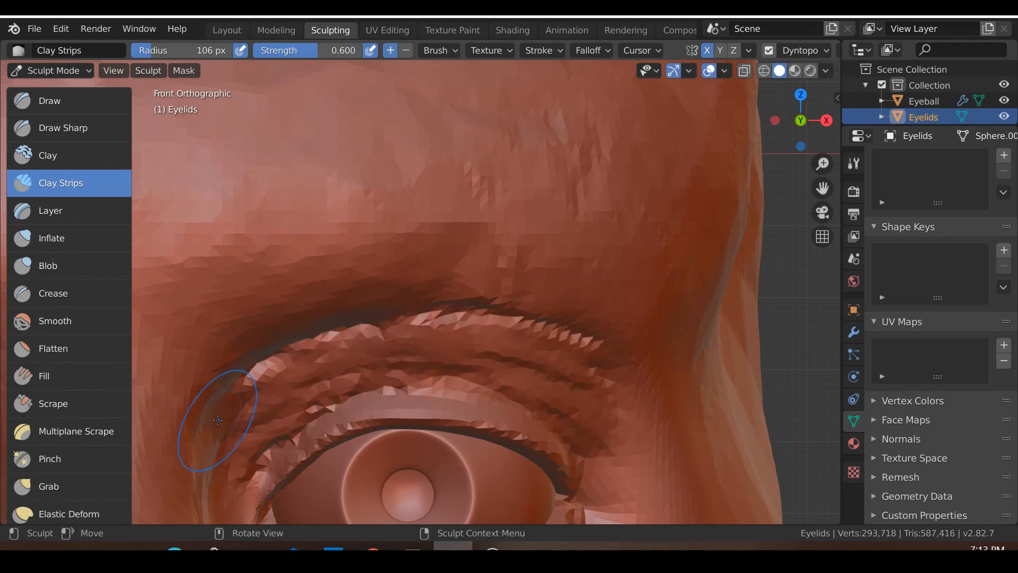
click(53, 293)
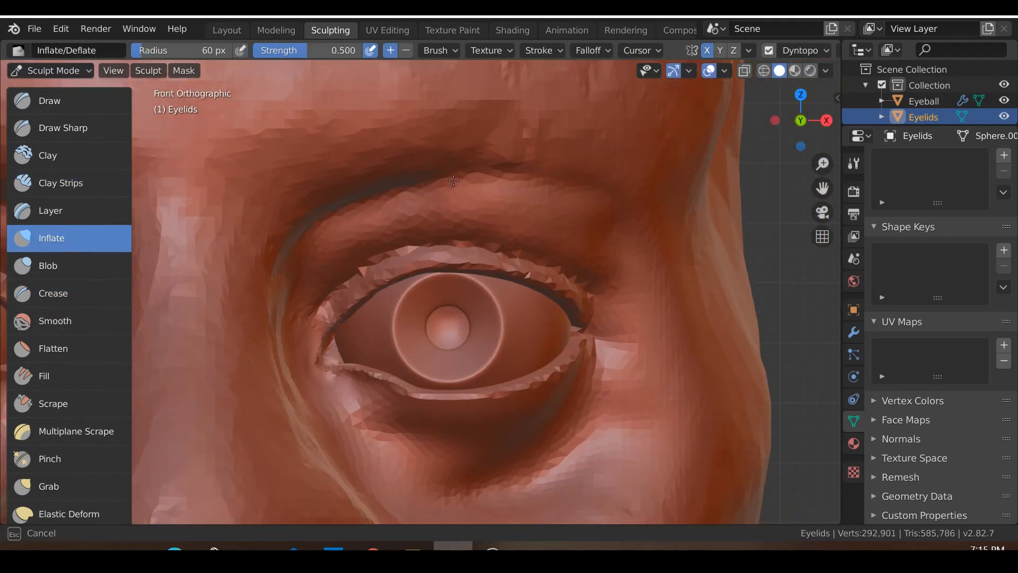
click(61, 182)
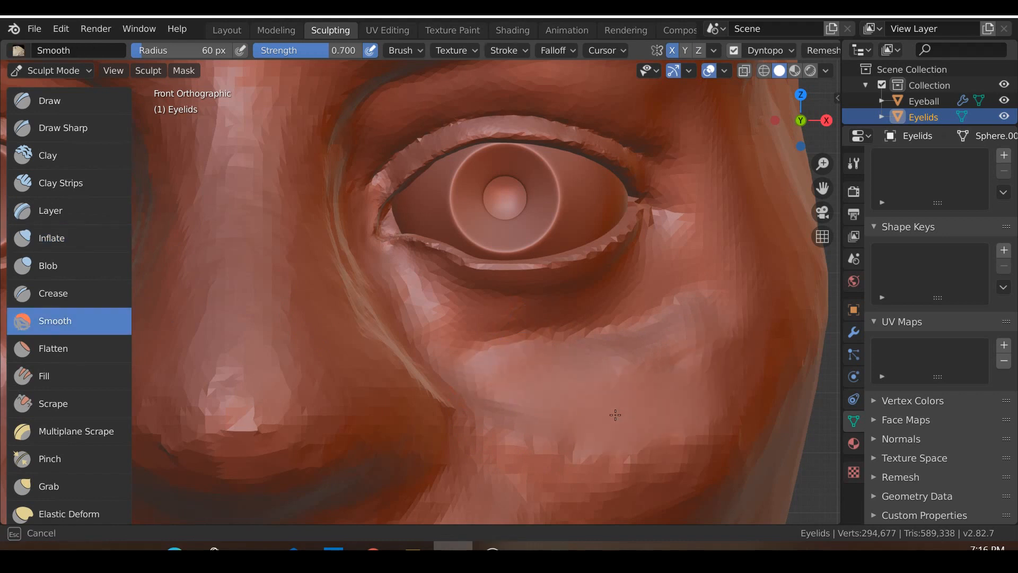
click(53, 293)
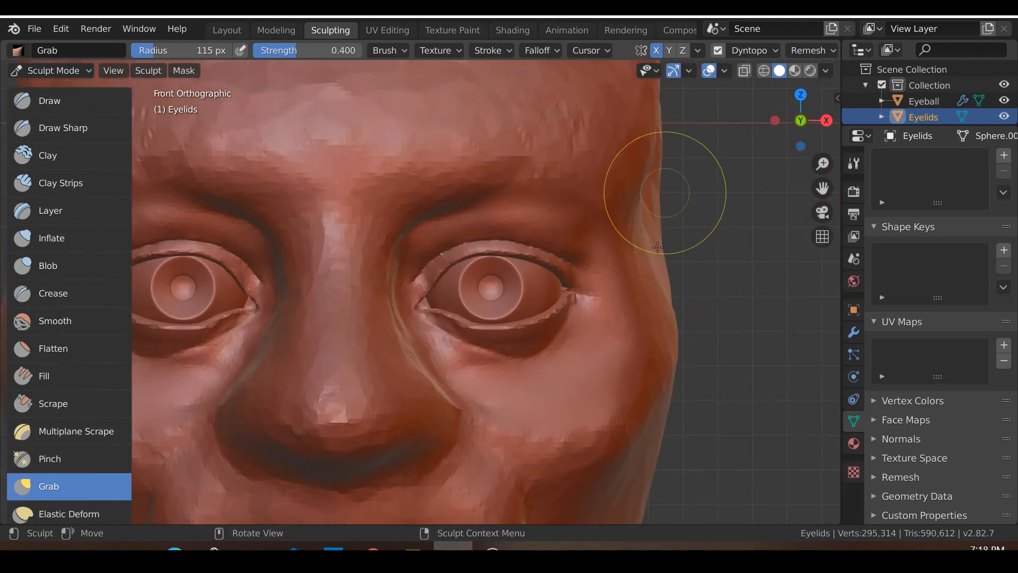
Add clay along the upper lid and grab-pull the eye socket into shape to match both eyes.
click(54, 320)
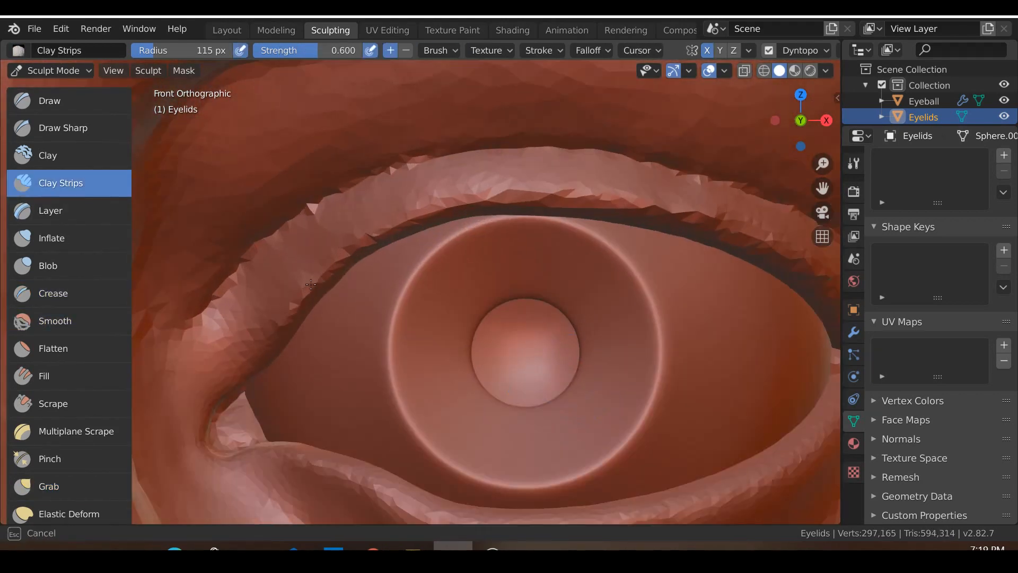
click(48, 486)
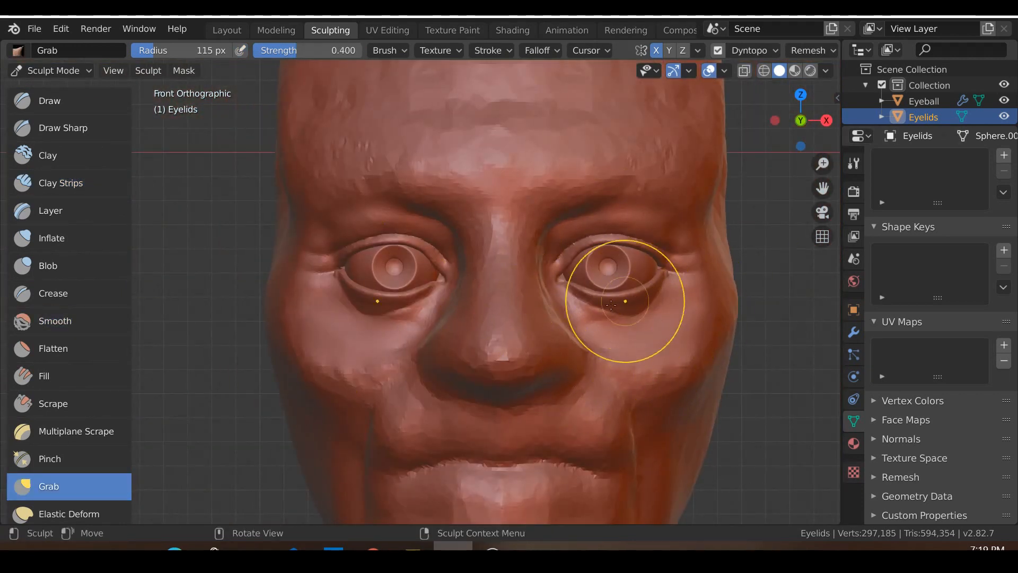
drag(626, 302, 554, 370)
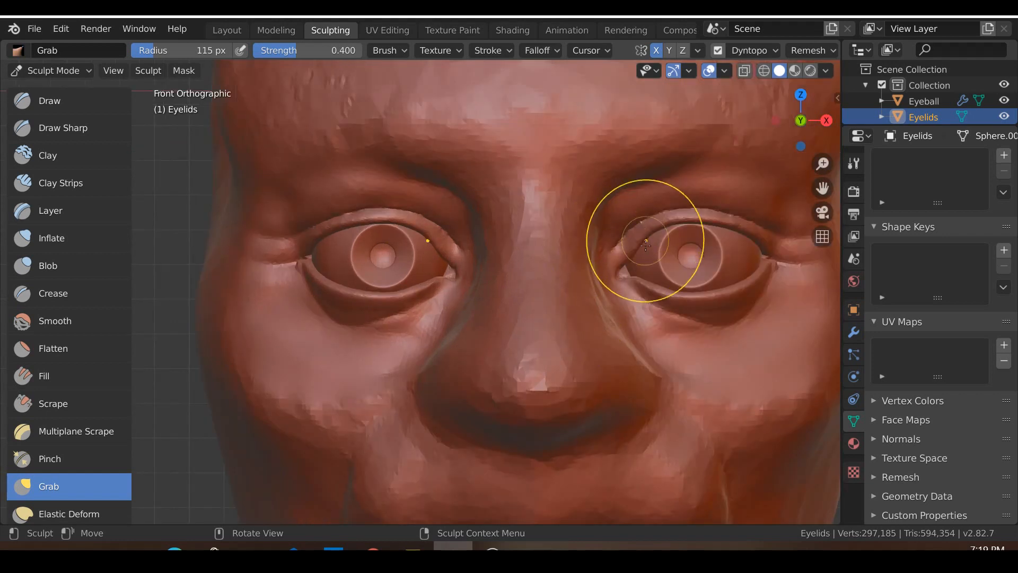
mouse_move(593, 173)
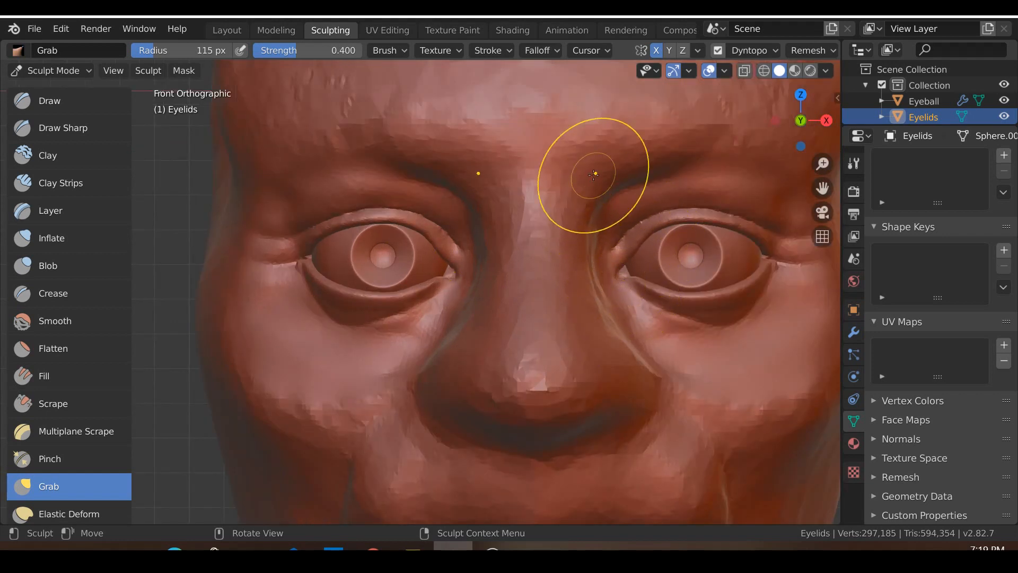